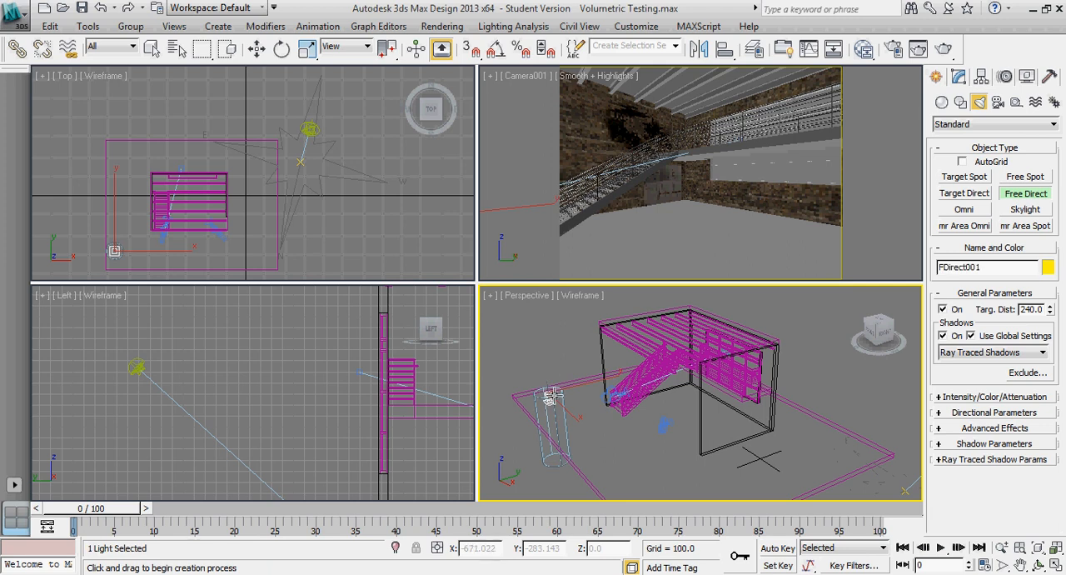
# - Clear the unfinished FDirect001 light from the scene
pyautogui.click(558, 397)
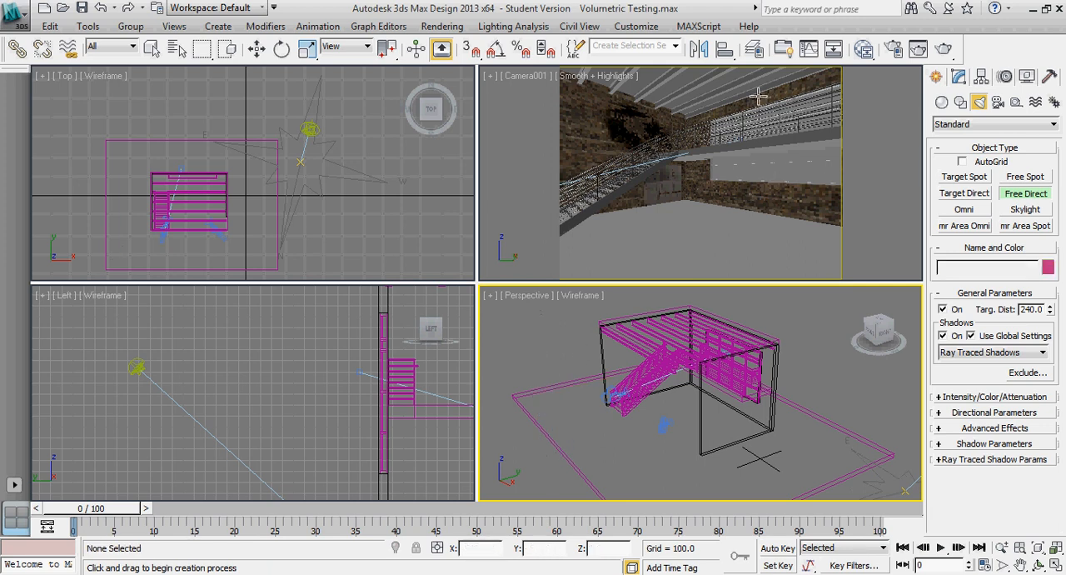
pyautogui.moveTo(648, 140)
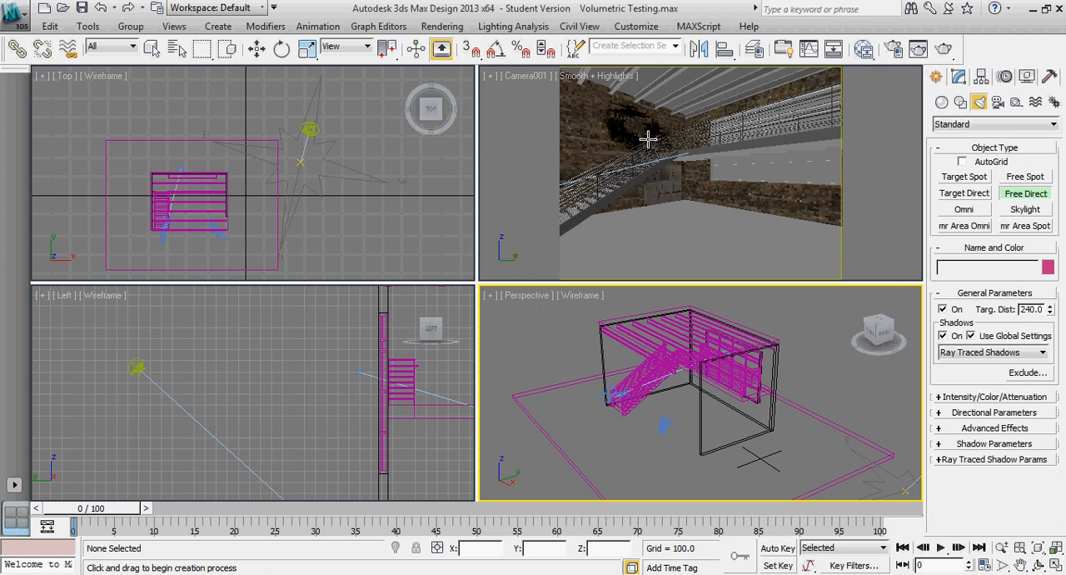
pyautogui.moveTo(637, 193)
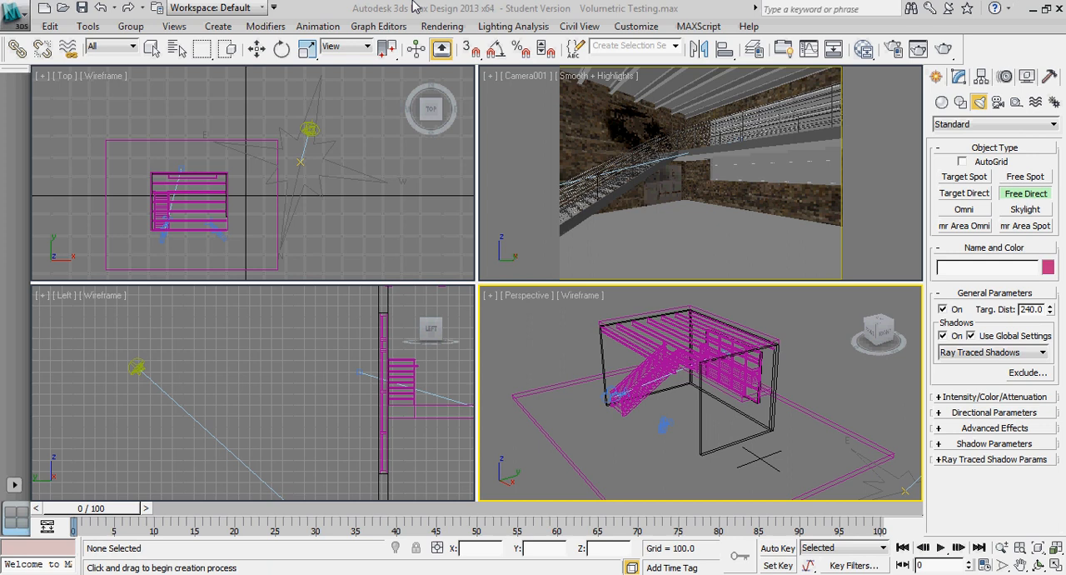
pyautogui.moveTo(602, 359)
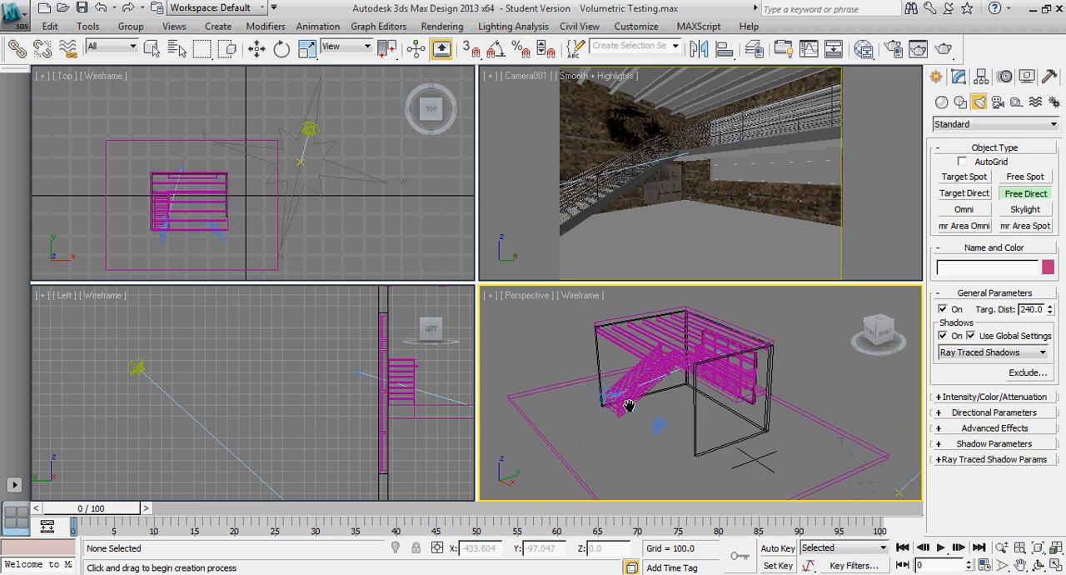
pyautogui.moveTo(563, 427)
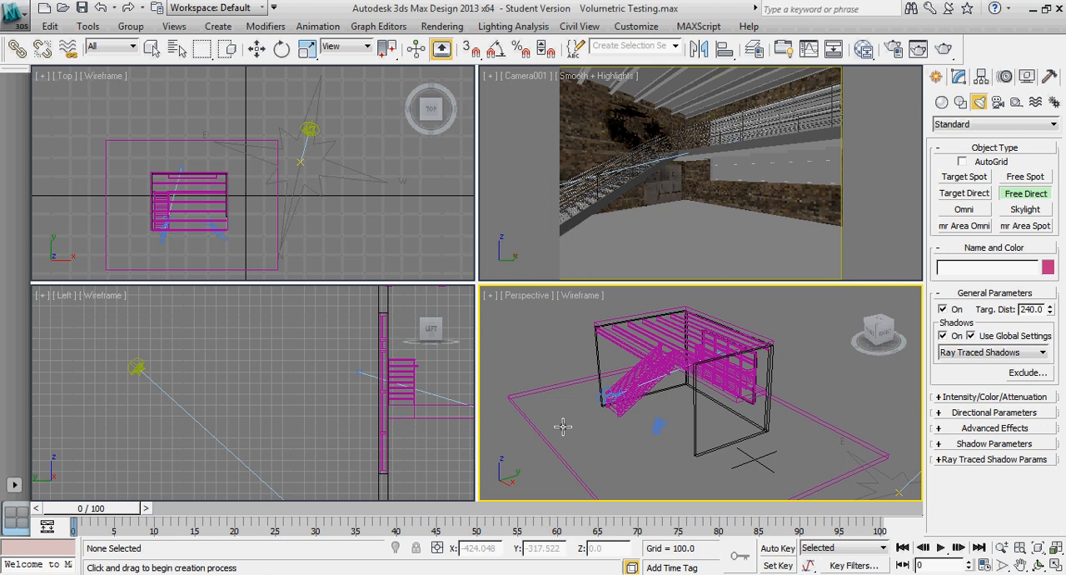
pyautogui.moveTo(623, 413)
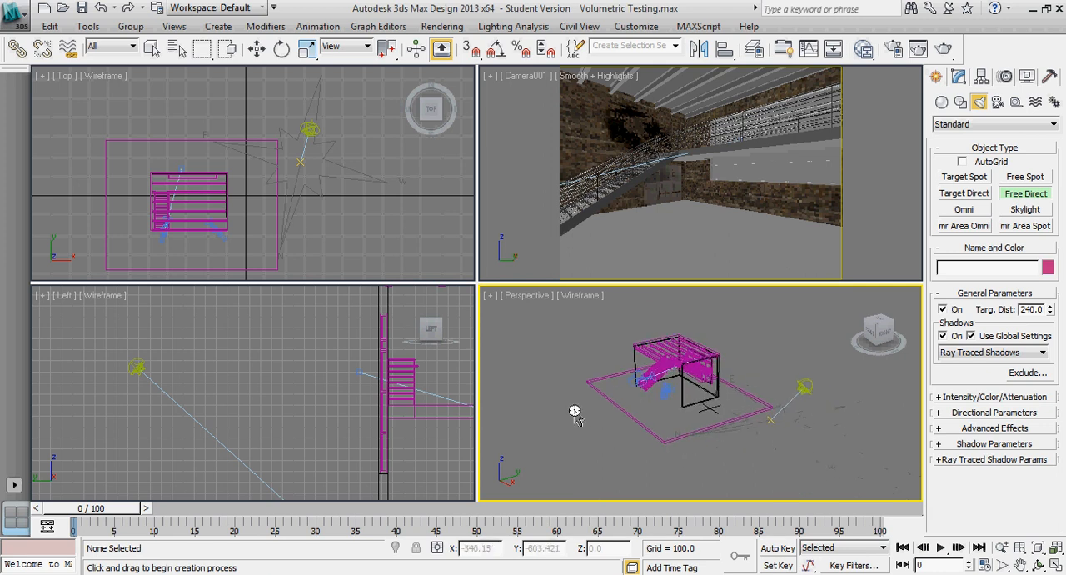
pyautogui.moveTo(603, 413)
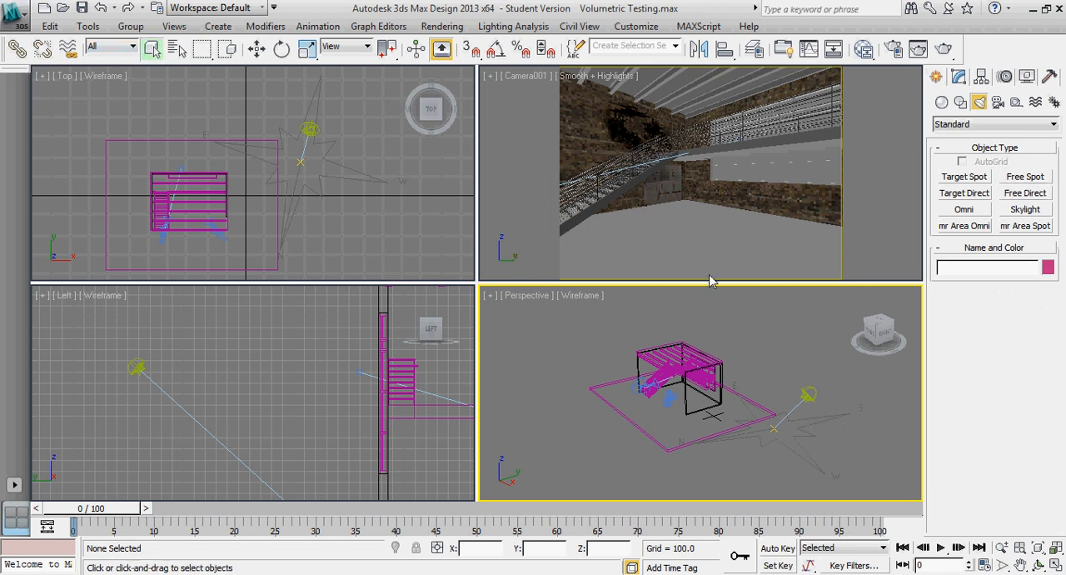
# - Select Daylight001 and review its mr Sky Parameters in the Modify panel
pyautogui.click(808, 393)
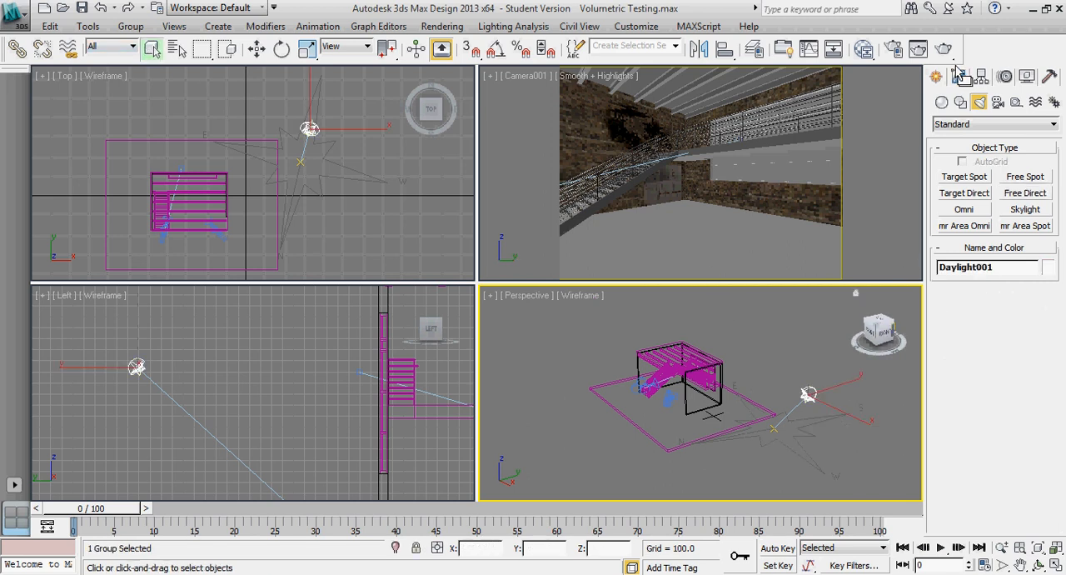
pyautogui.click(958, 77)
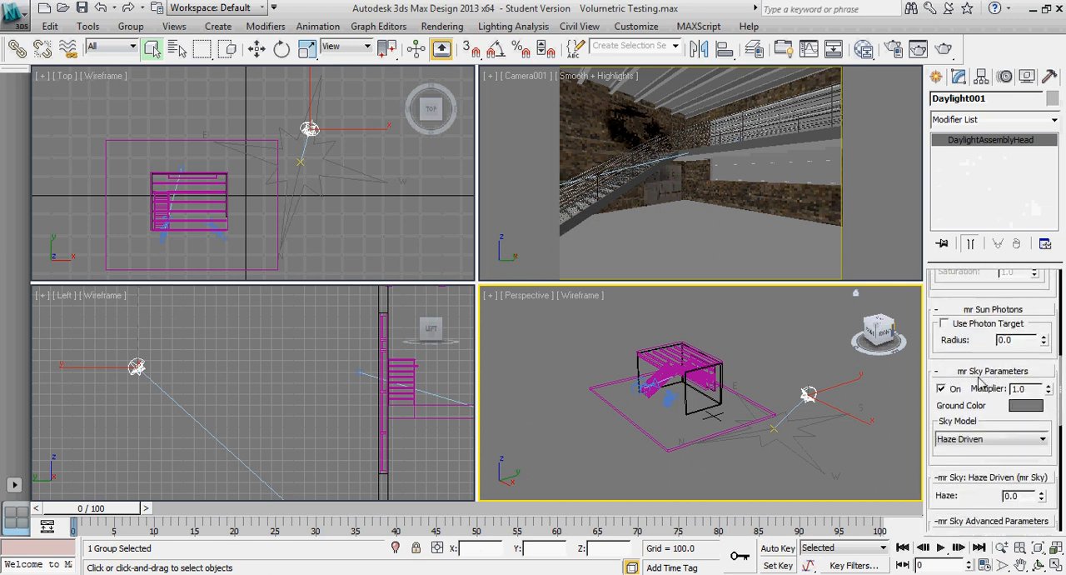
pyautogui.scroll(-3)
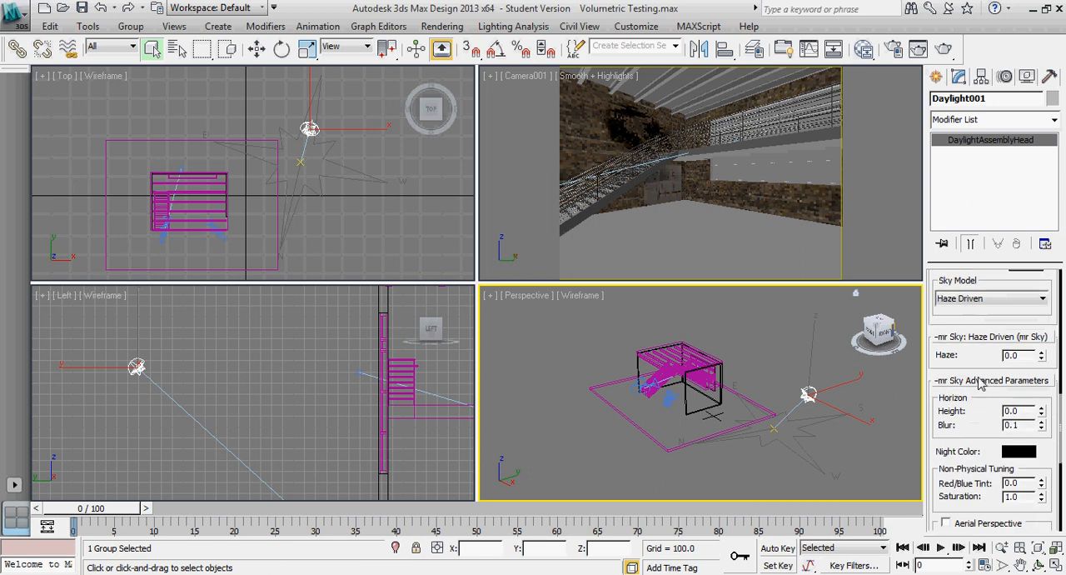
pyautogui.scroll(-3)
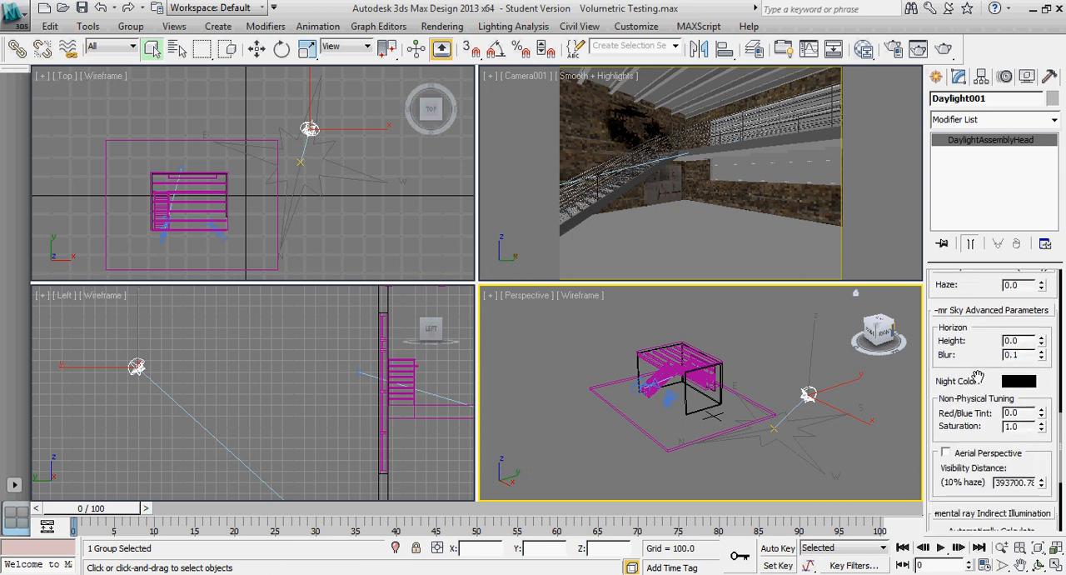
pyautogui.scroll(-3)
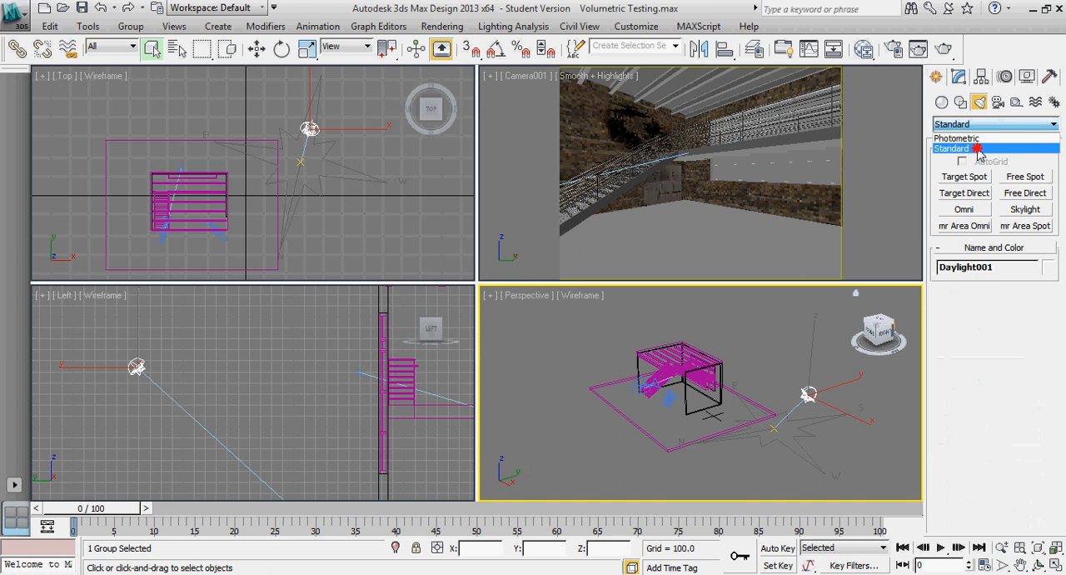
# - Start a Standard Free Direct light for placement in the Top viewport
pyautogui.click(950, 148)
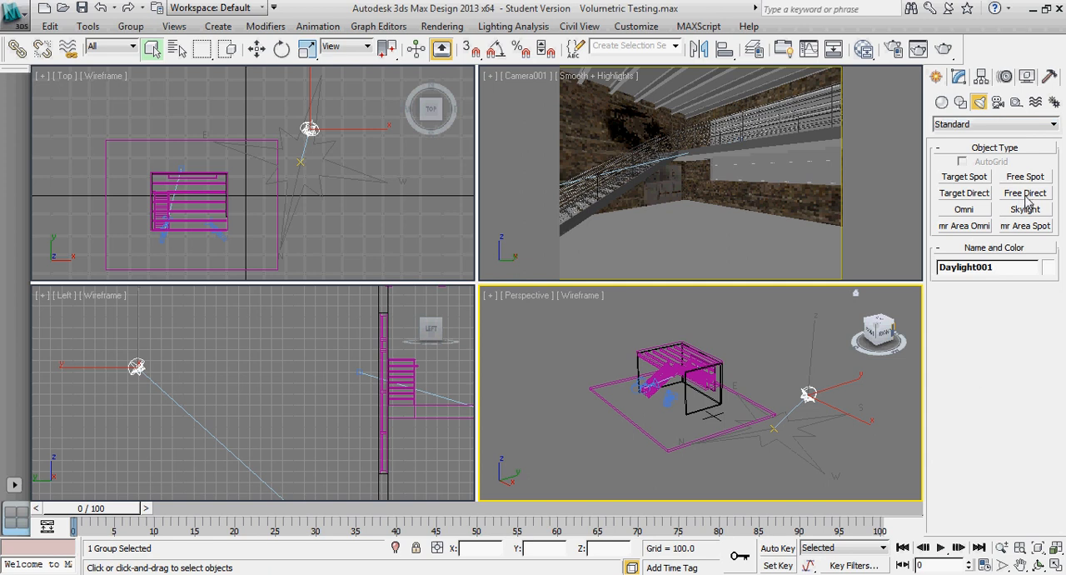
pyautogui.moveTo(1029, 186)
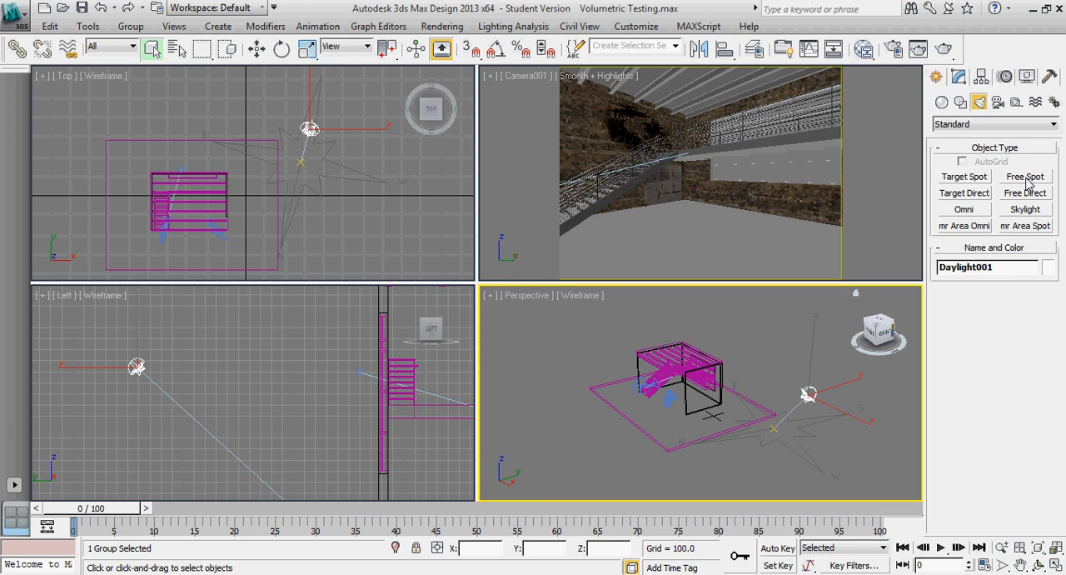
pyautogui.moveTo(1033, 200)
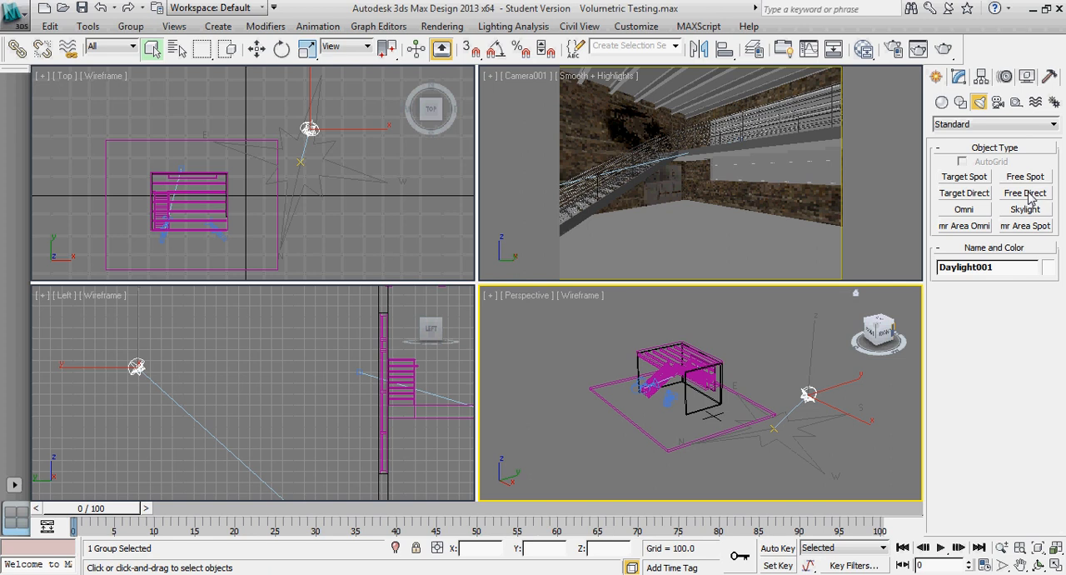
pyautogui.click(1024, 194)
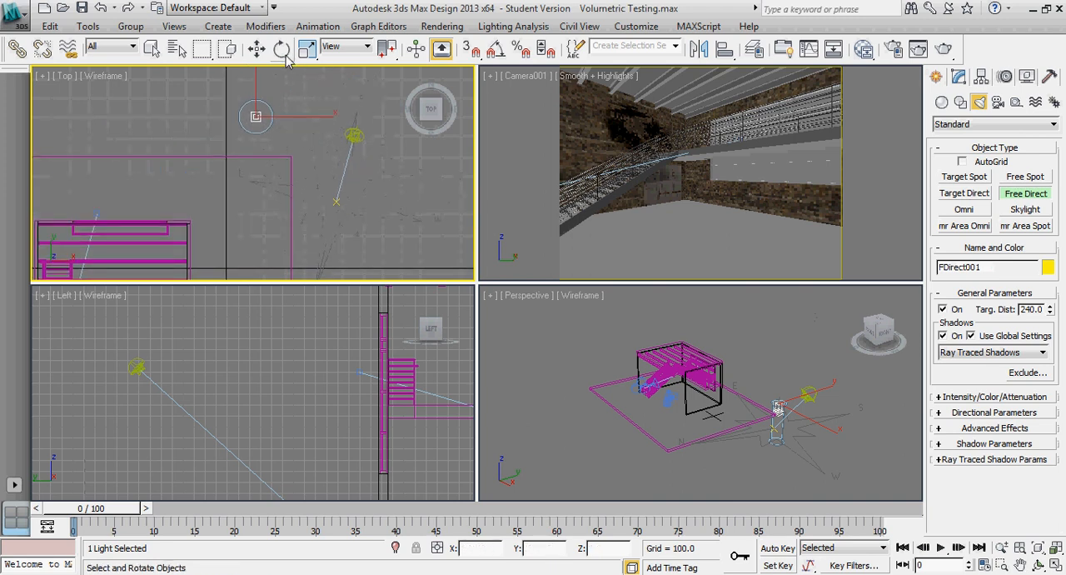
# - Rotate and move FDirect001 so its beam slants down from above the warehouse
pyautogui.click(283, 47)
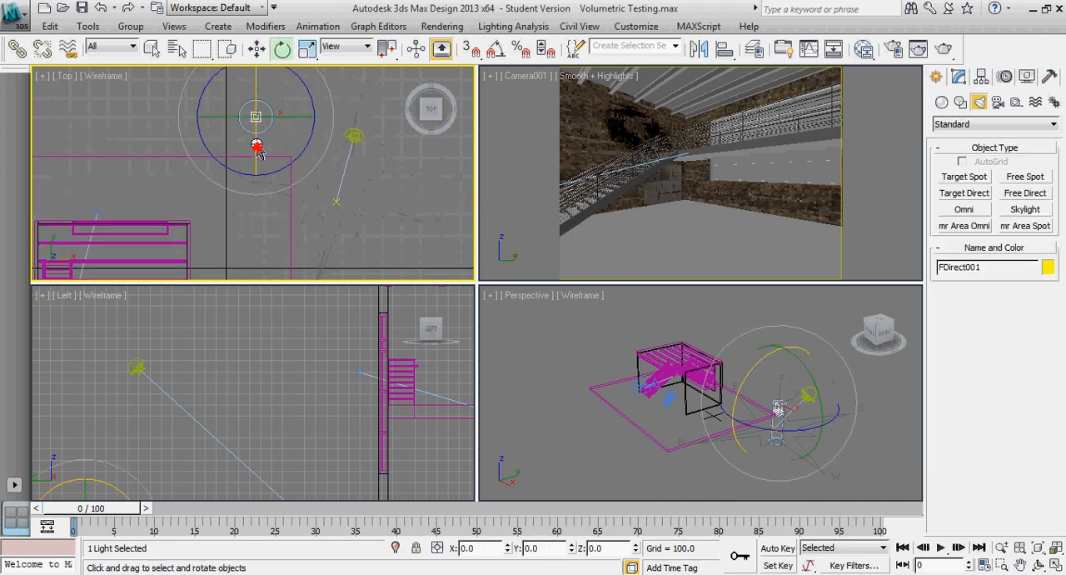
pyautogui.moveTo(258, 148); pyautogui.dragTo(259, 87)
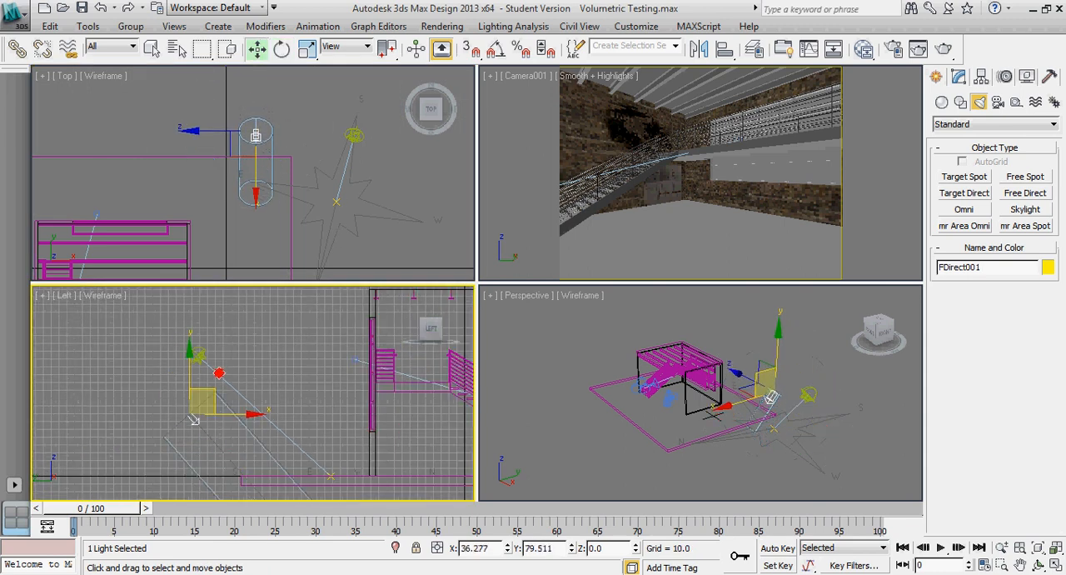
pyautogui.moveTo(220, 373); pyautogui.dragTo(214, 331)
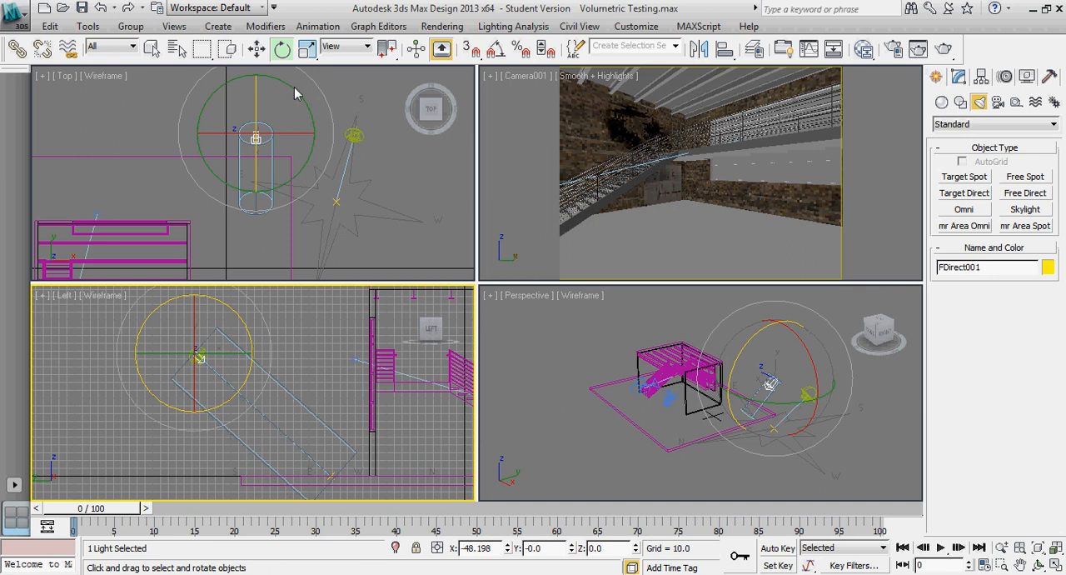
pyautogui.moveTo(258, 137); pyautogui.dragTo(310, 101)
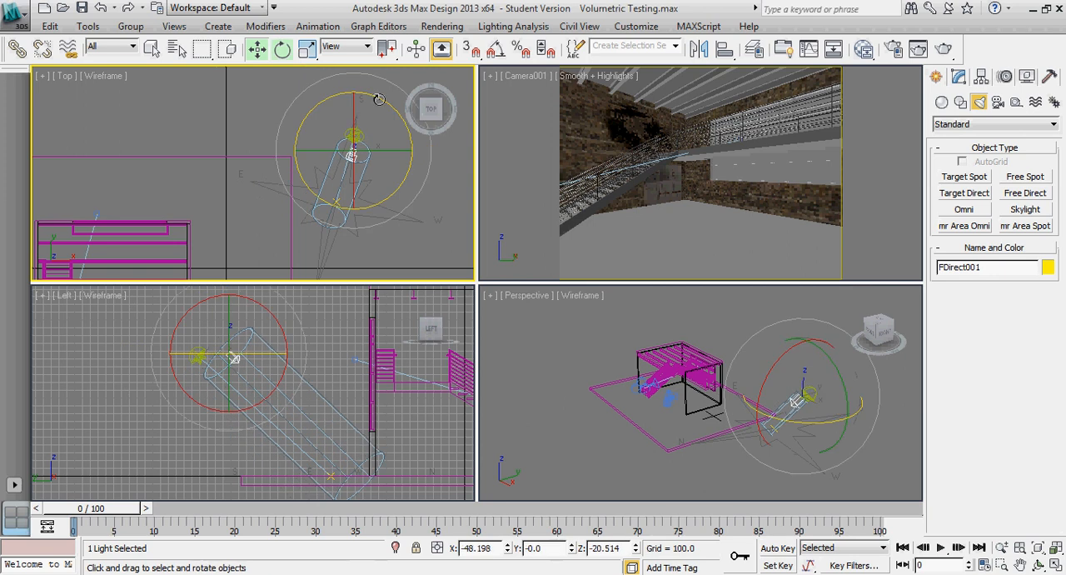
pyautogui.moveTo(380, 100); pyautogui.dragTo(380, 103)
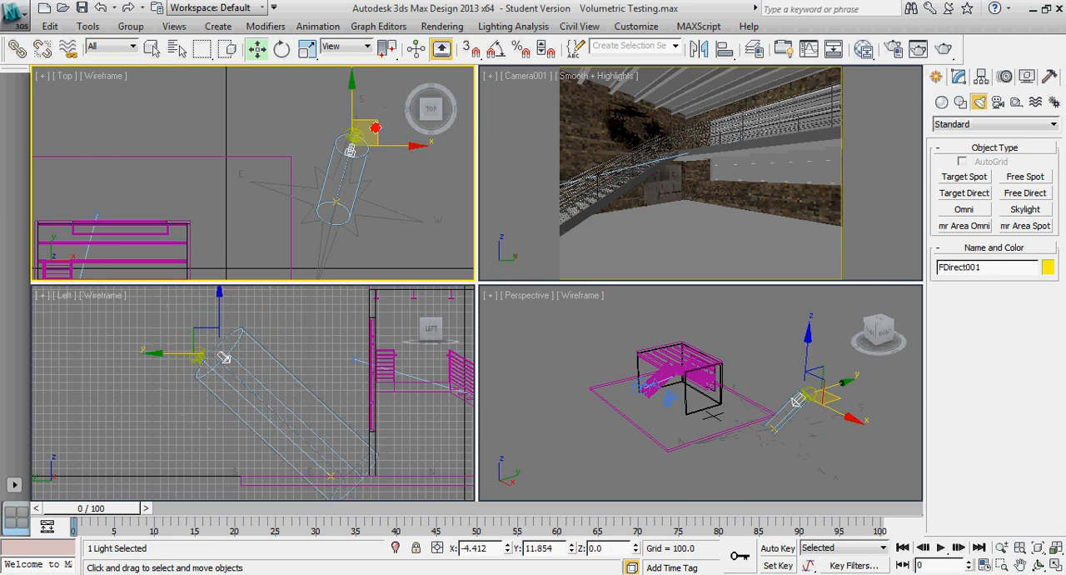
pyautogui.moveTo(350, 142); pyautogui.dragTo(164, 147)
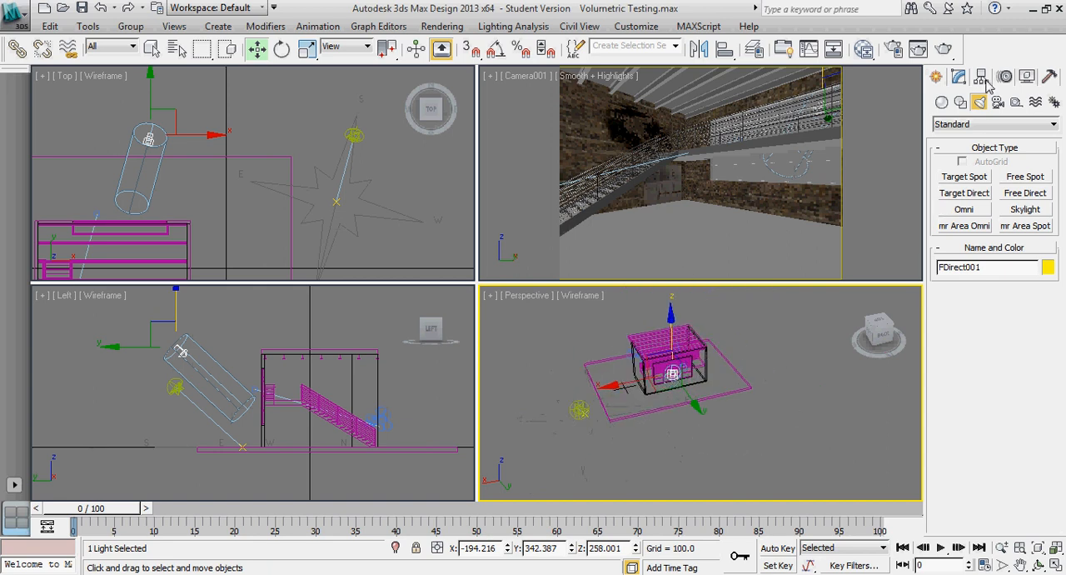
# - Widen FDirect001 to hotspot 617, falloff 619, with attenuation ends near 45.6 and far 204
pyautogui.click(959, 77)
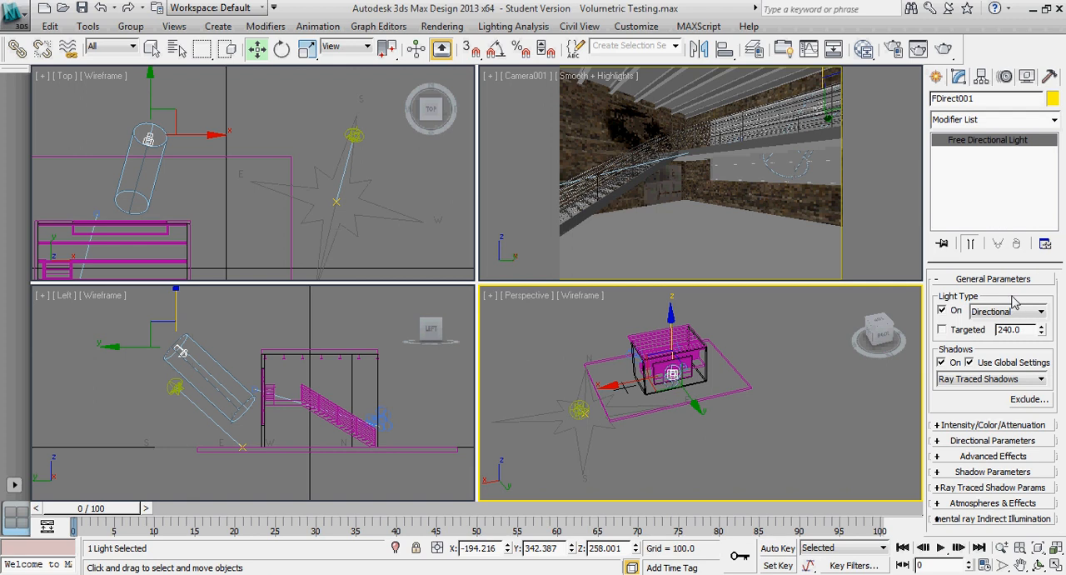
pyautogui.moveTo(972, 400)
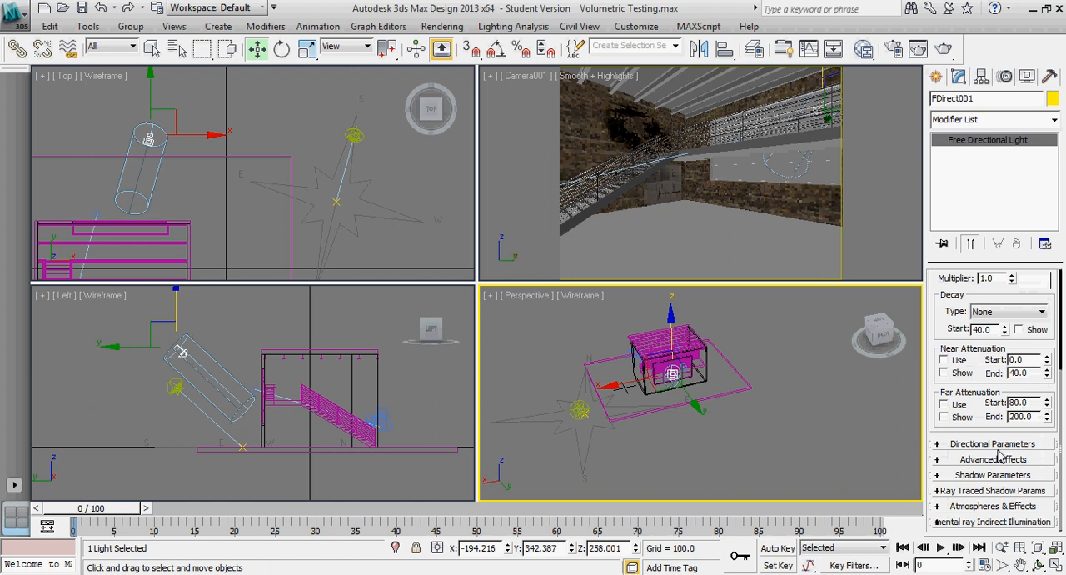
pyautogui.click(990, 443)
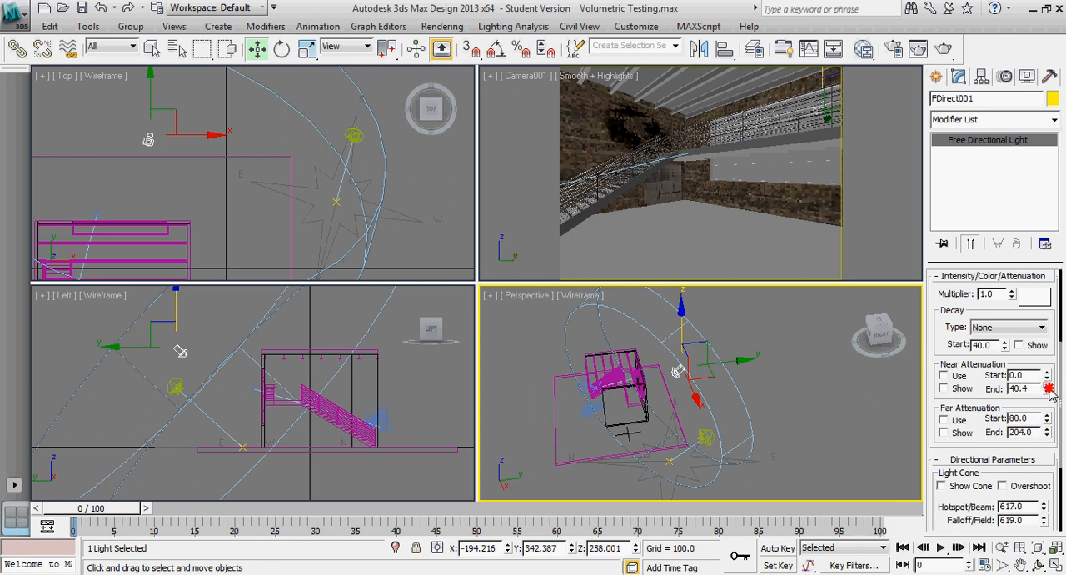
pyautogui.click(1048, 385)
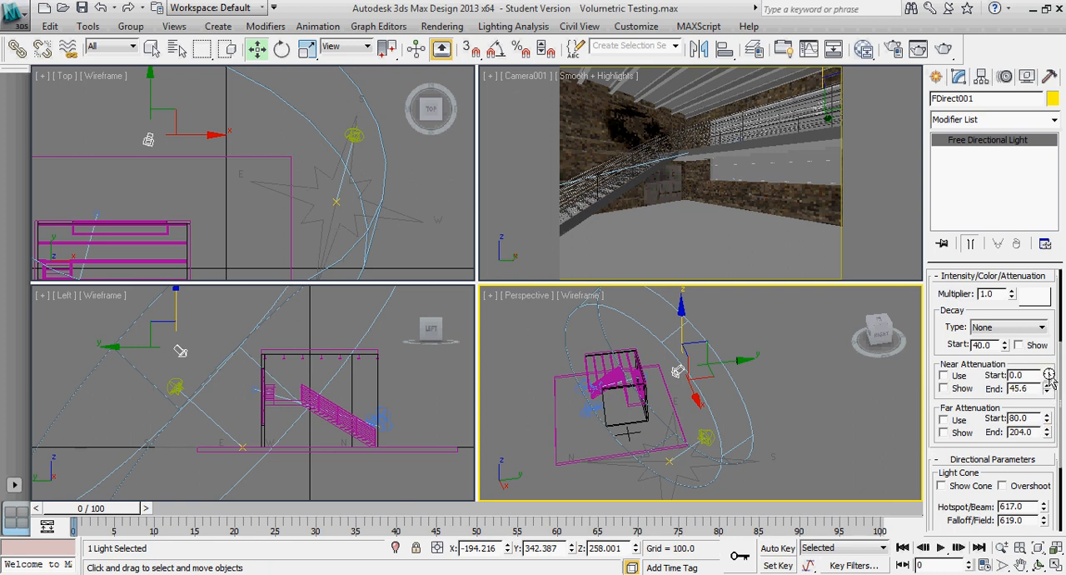
pyautogui.moveTo(682, 370); pyautogui.dragTo(819, 361)
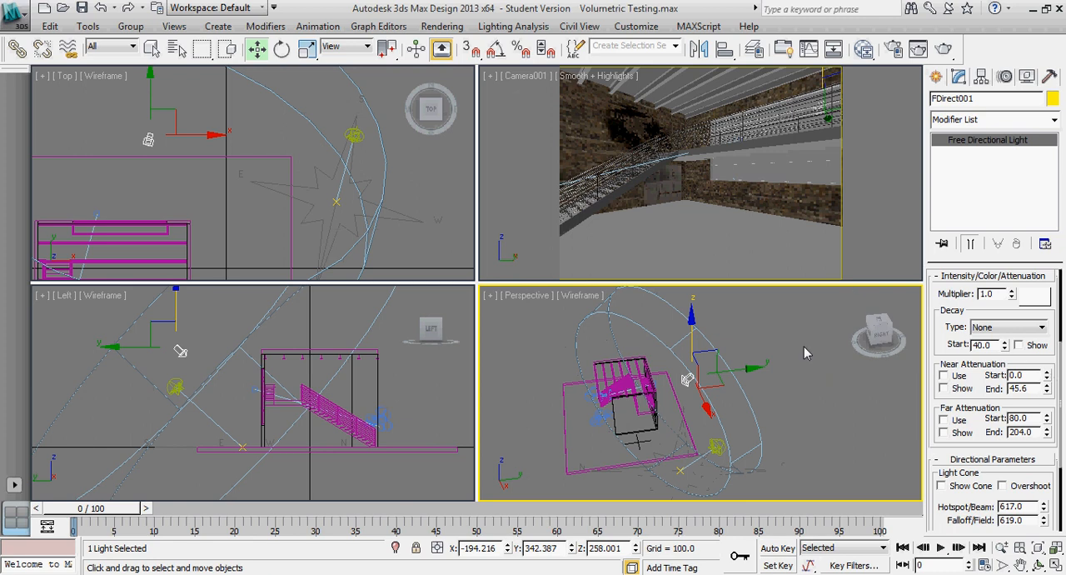
pyautogui.moveTo(727, 7)
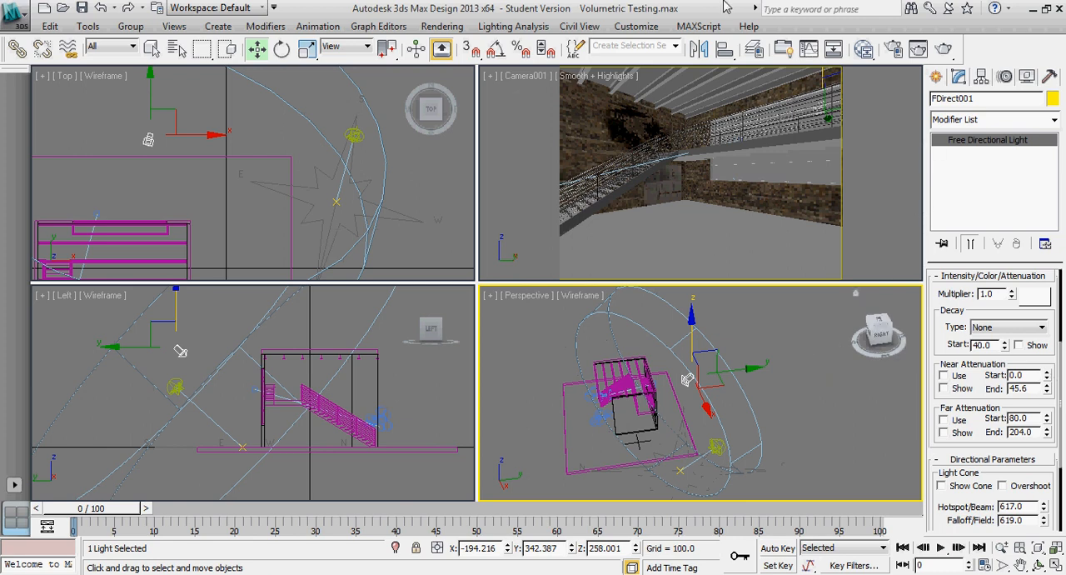
pyautogui.moveTo(877, 157)
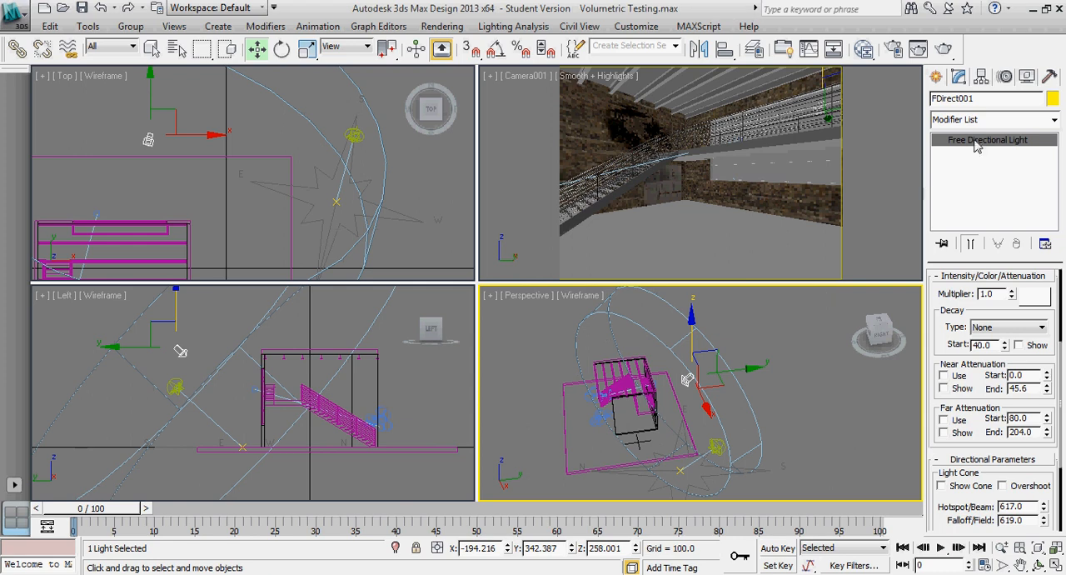
# - Attach a Volume Light effect to FDirect001 and head to the Rendering menu
pyautogui.scroll(-3)
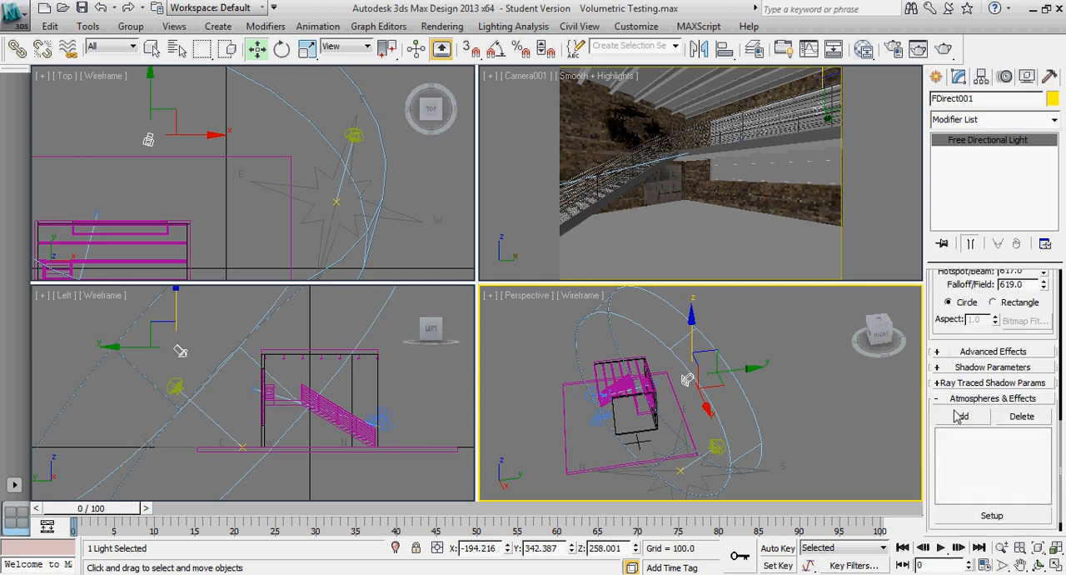
pyautogui.click(959, 417)
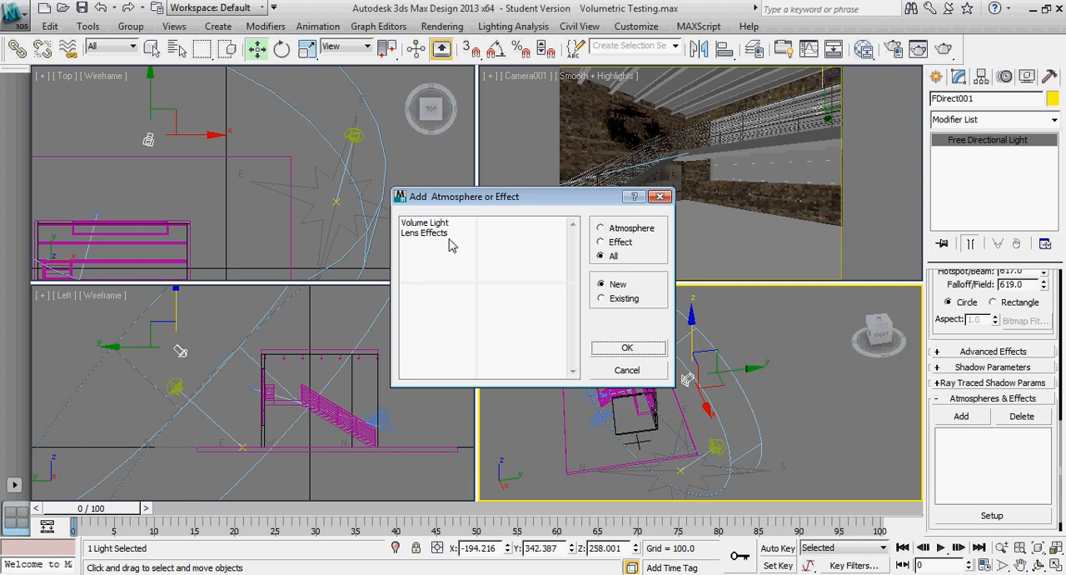
pyautogui.click(627, 347)
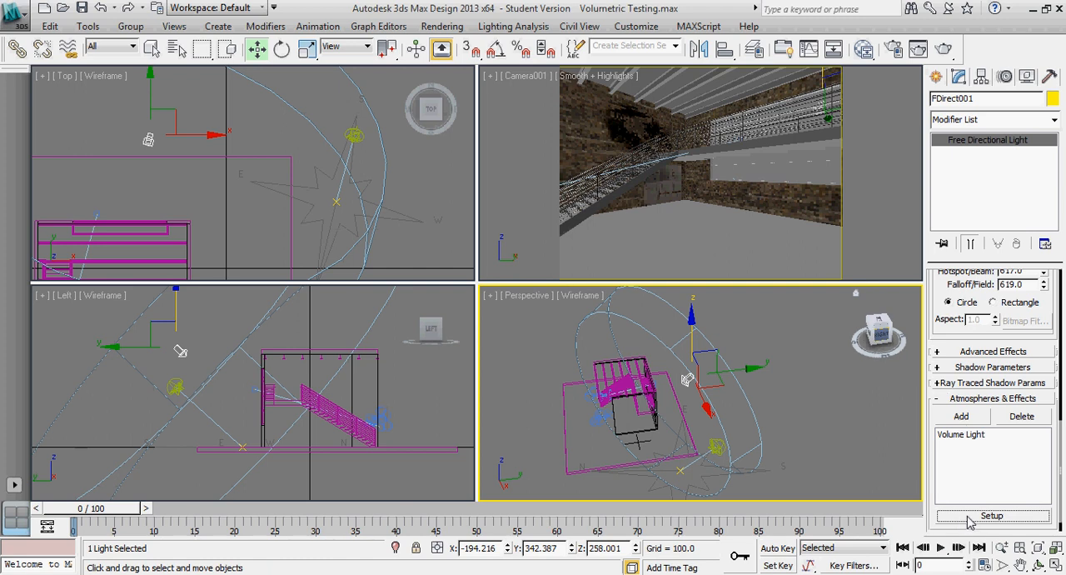
pyautogui.click(441, 26)
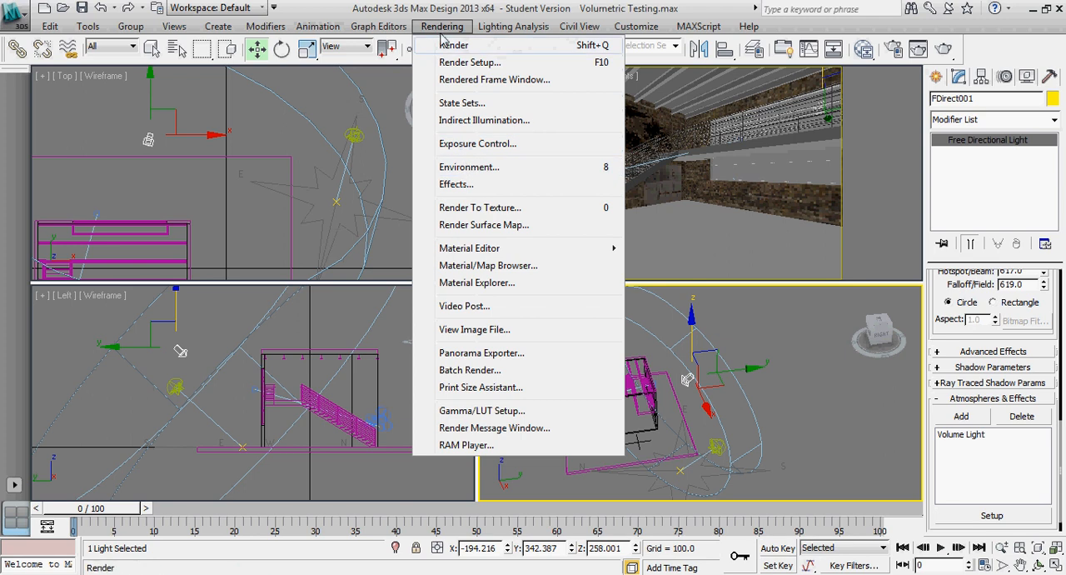
pyautogui.moveTo(470, 166)
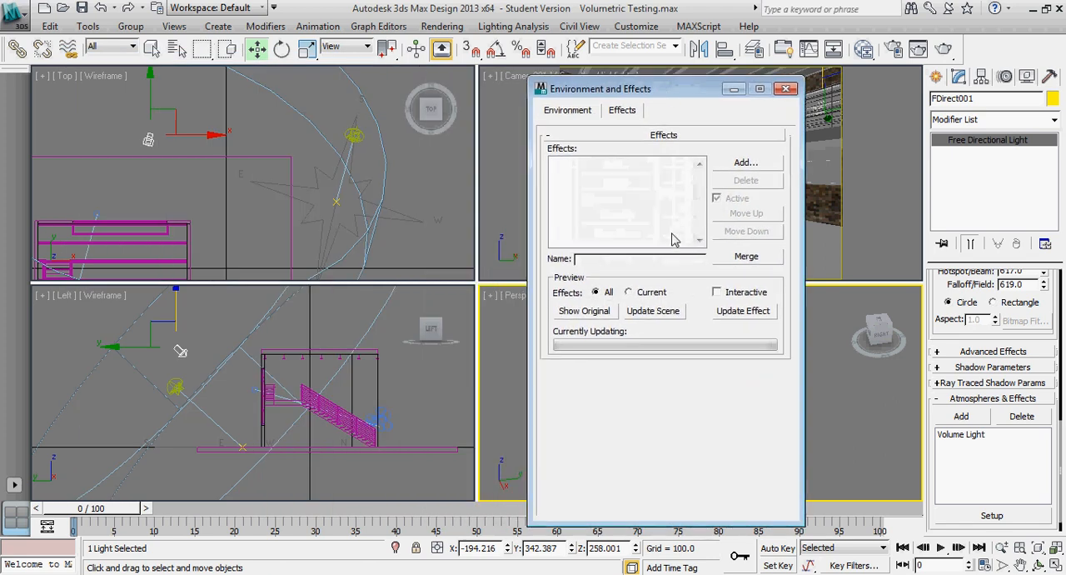
# - Delete the duplicate Volume Light entries from the Environment atmosphere list
pyautogui.click(567, 110)
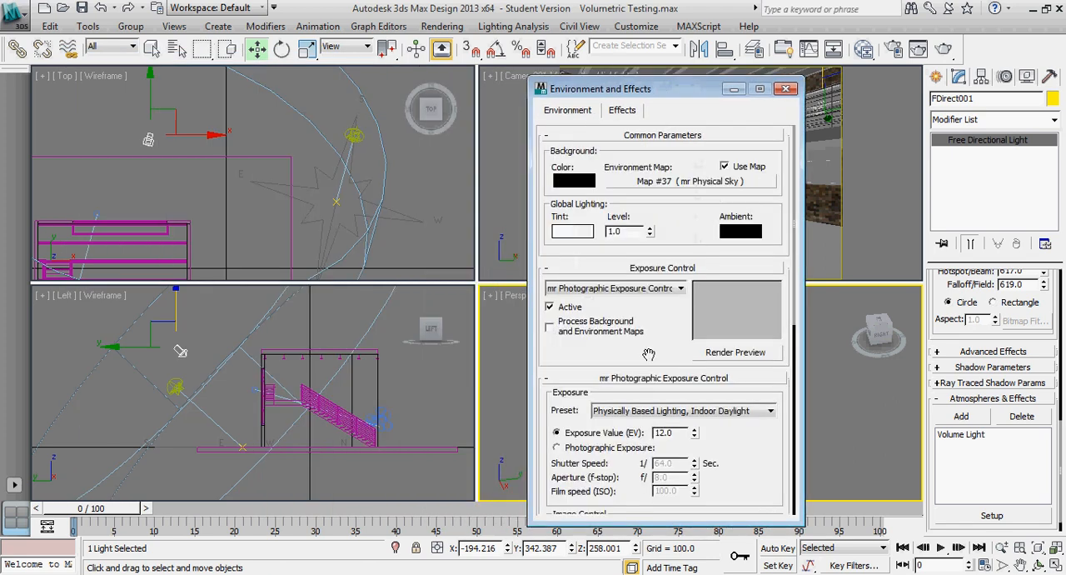
pyautogui.scroll(-3)
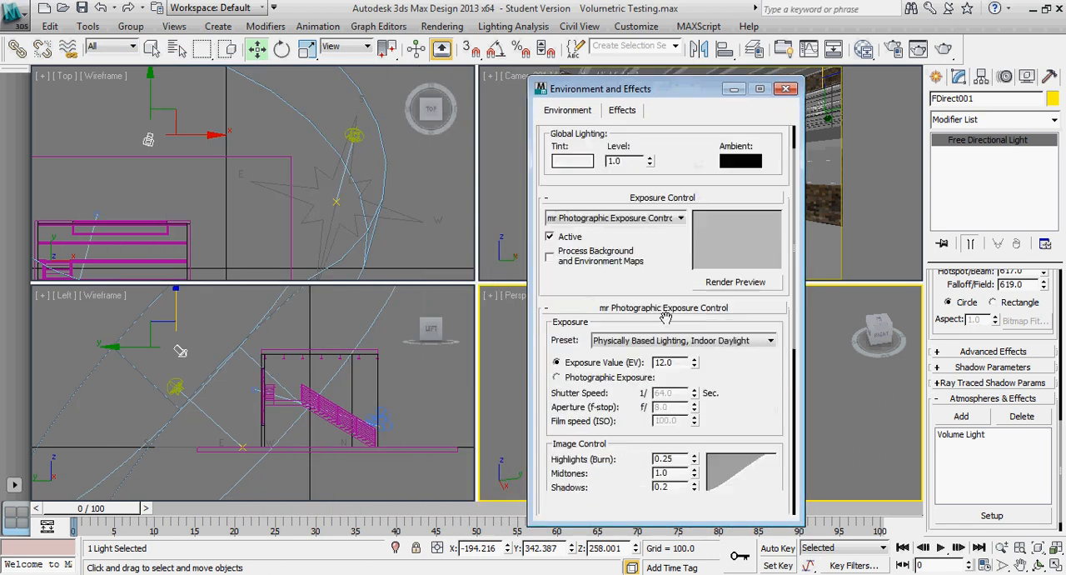
pyautogui.scroll(-3)
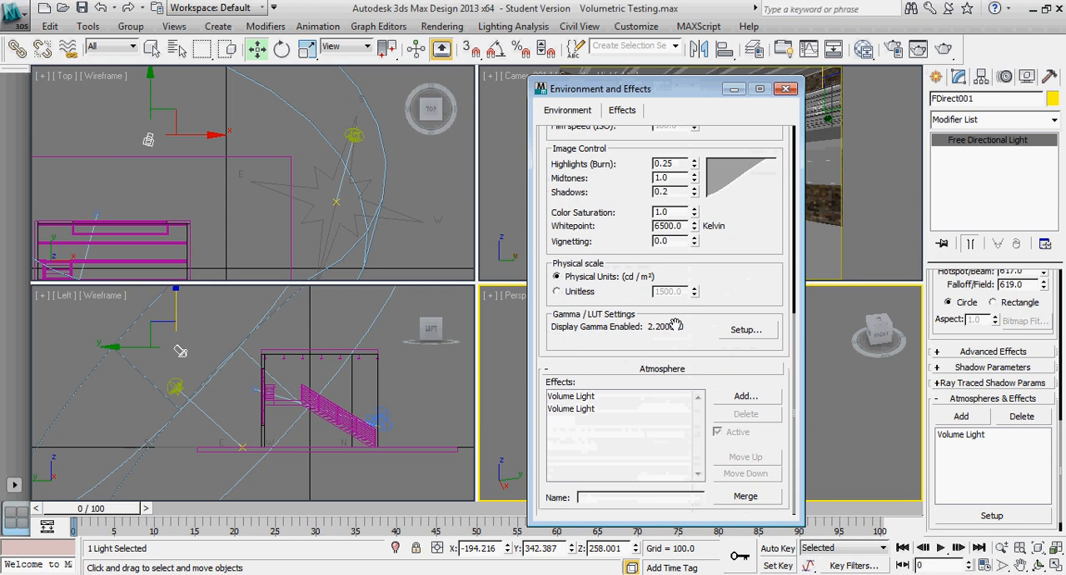
pyautogui.click(569, 408)
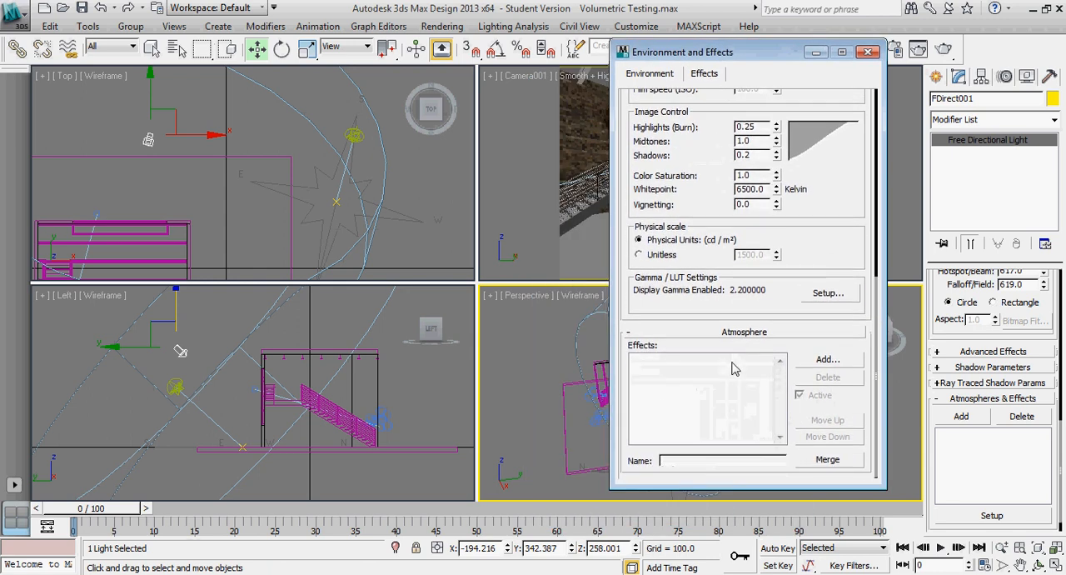
pyautogui.moveTo(913, 401)
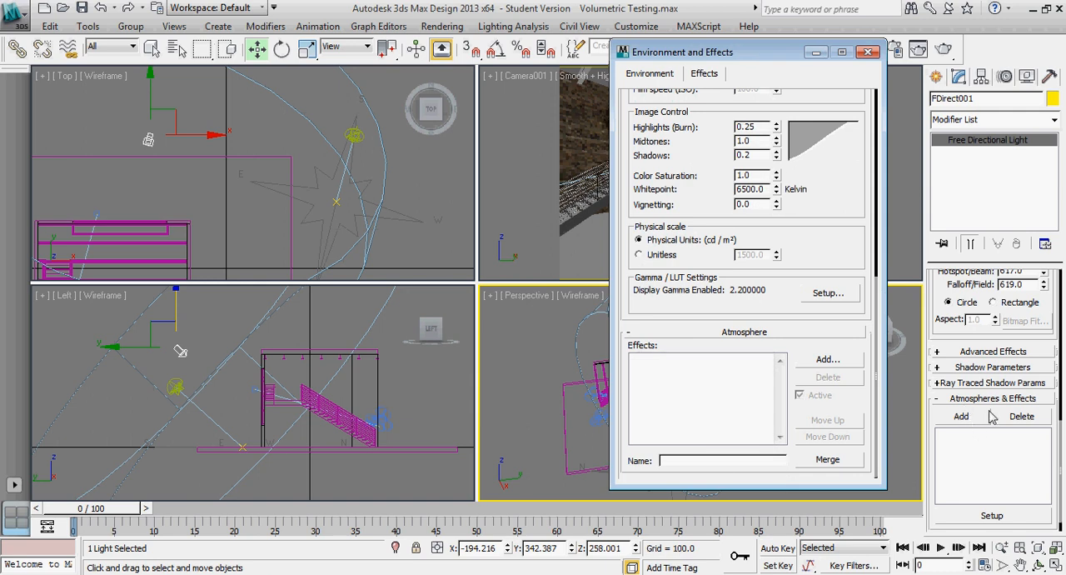
pyautogui.moveTo(150, 138)
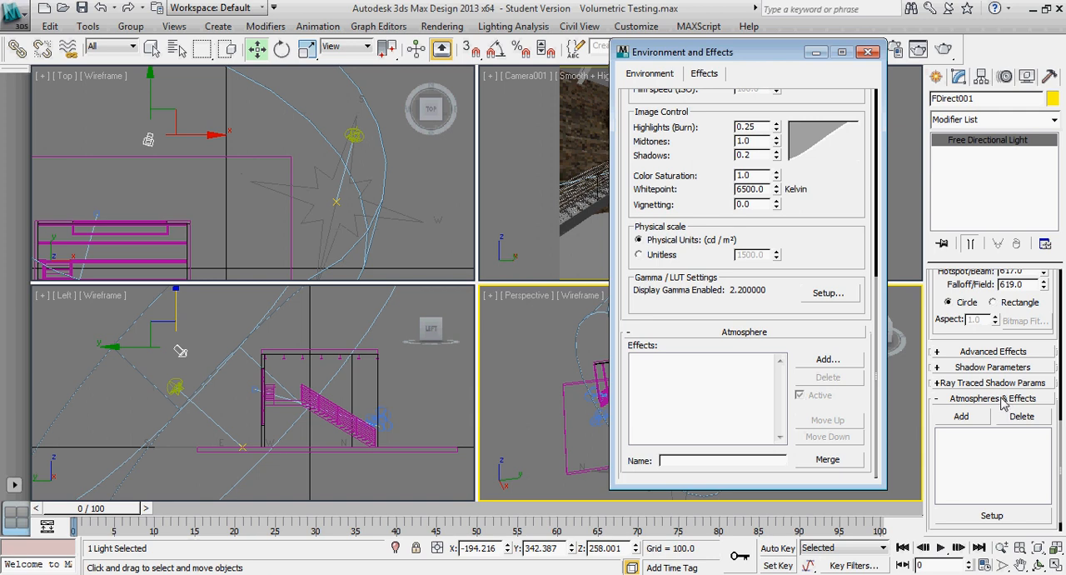
# - Add a single Volume Light to the light and display its parameters
pyautogui.click(826, 358)
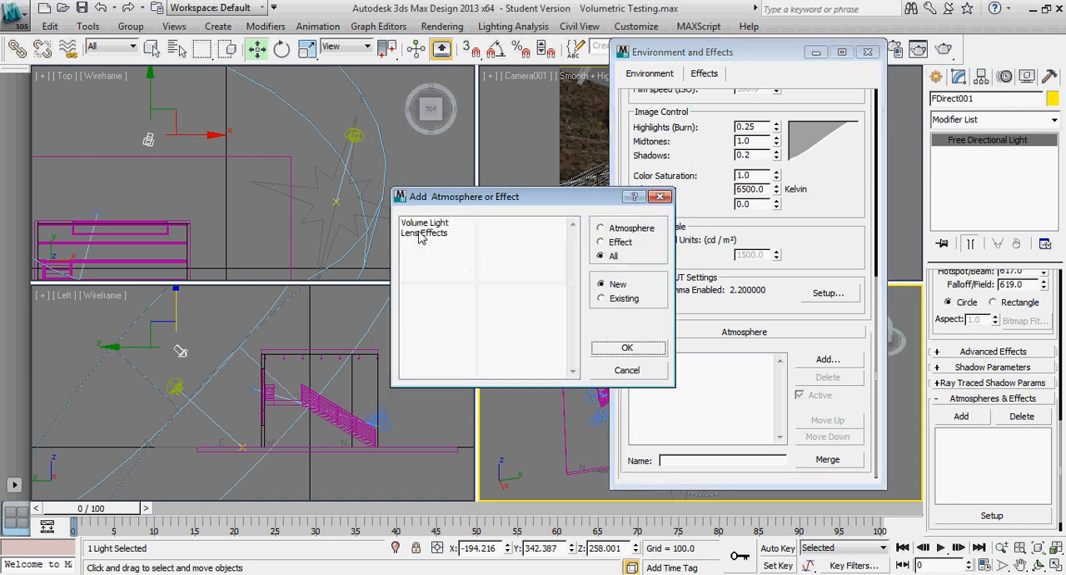
pyautogui.click(626, 346)
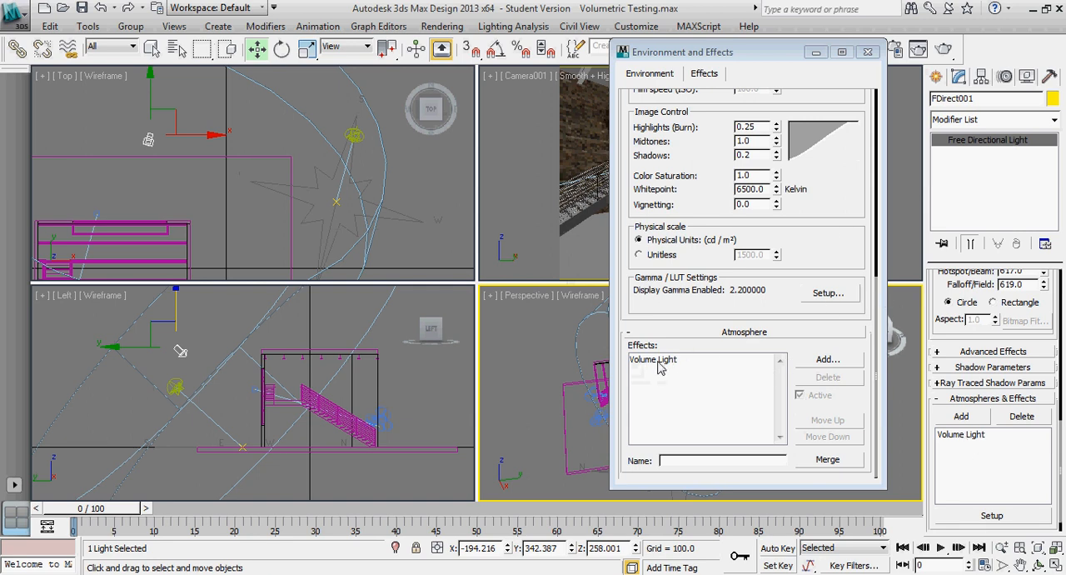
pyautogui.click(653, 360)
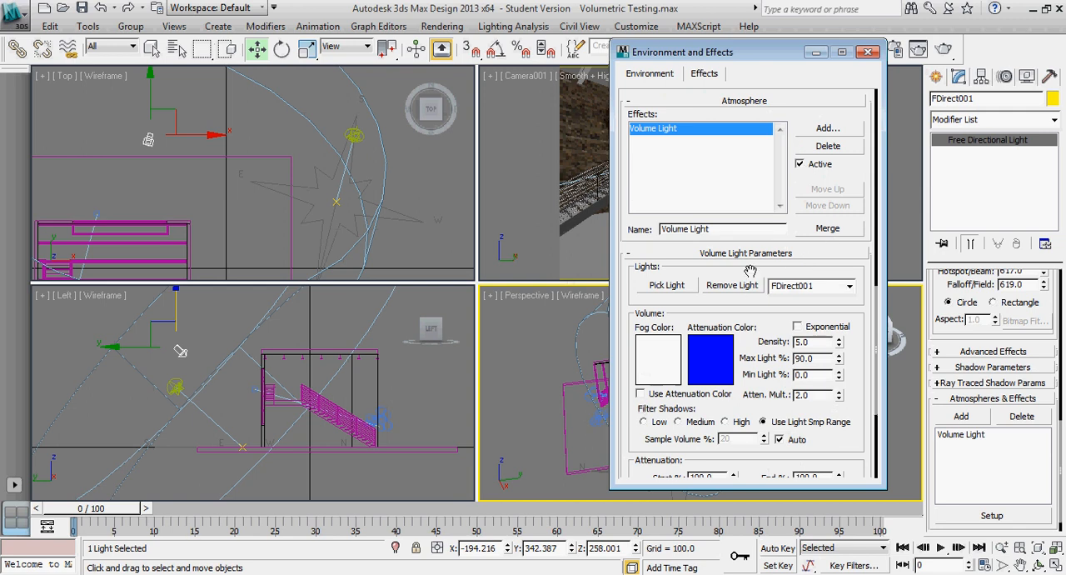
# - Scroll the Daylight settings before rendering the Camera001 test frame
pyautogui.scroll(-3)
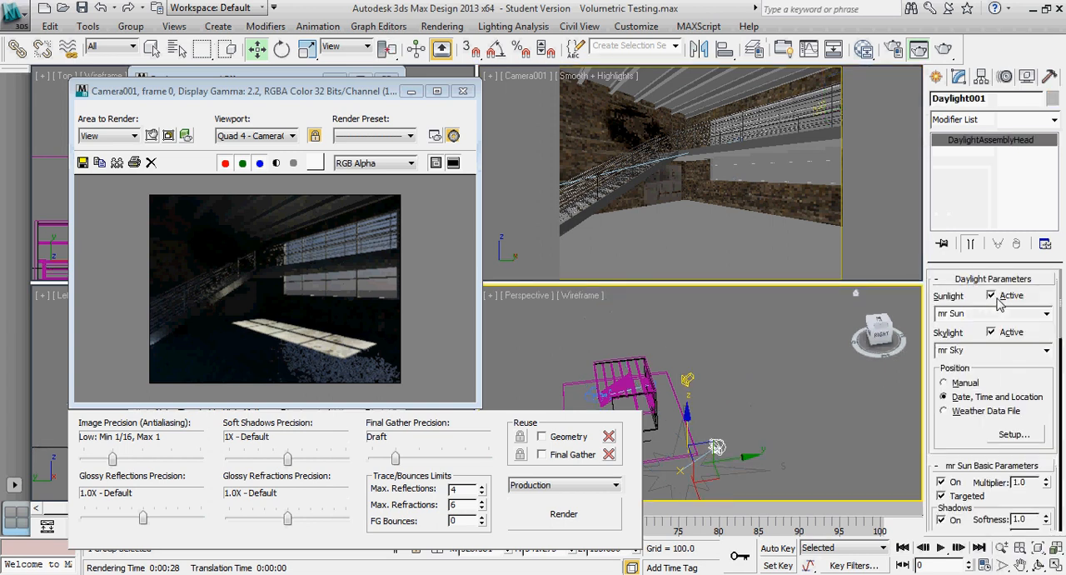
# - Turn off Daylight001's Sunlight Active and re-render the darker camera view
pyautogui.click(991, 295)
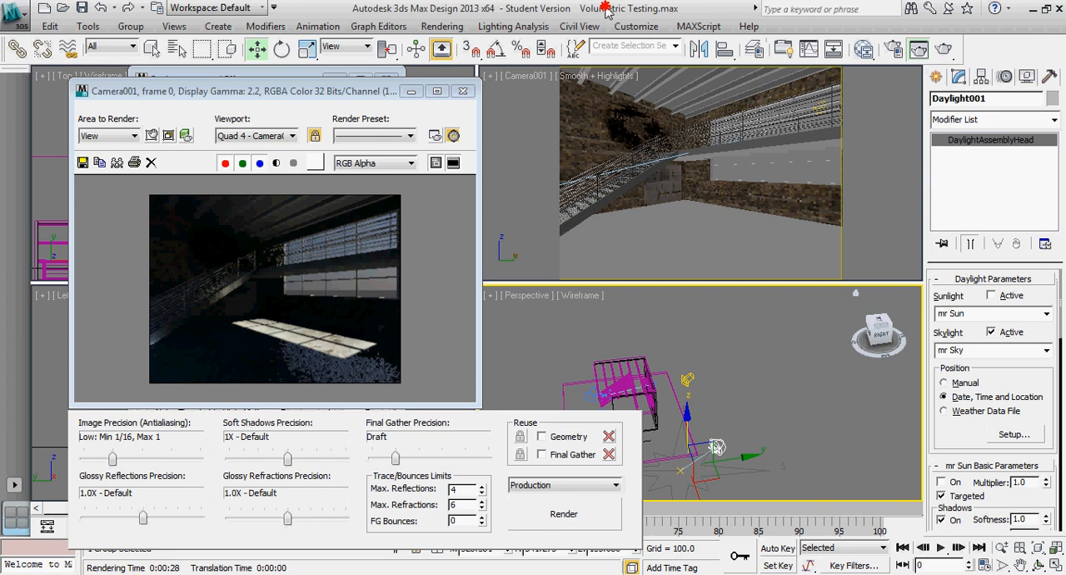
pyautogui.click(563, 513)
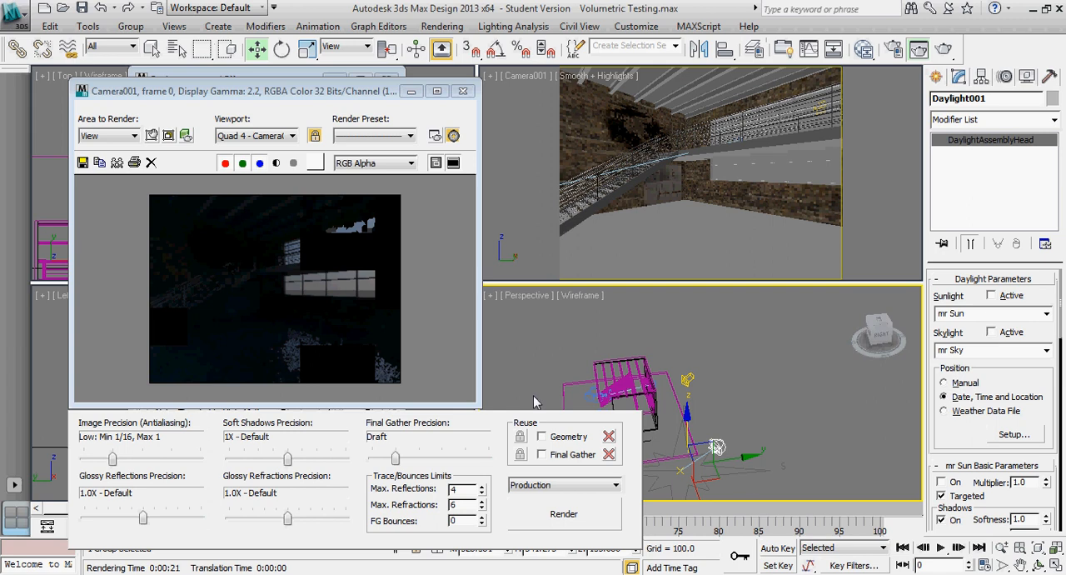
pyautogui.moveTo(590, 11)
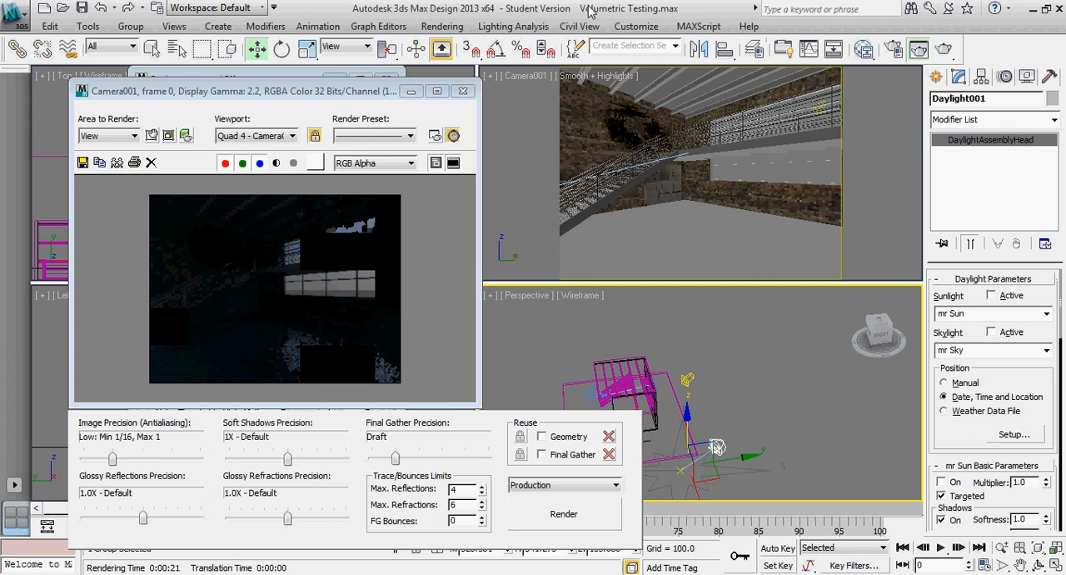
# - Start another Camera001 render from the Rendered Frame Window
pyautogui.click(563, 513)
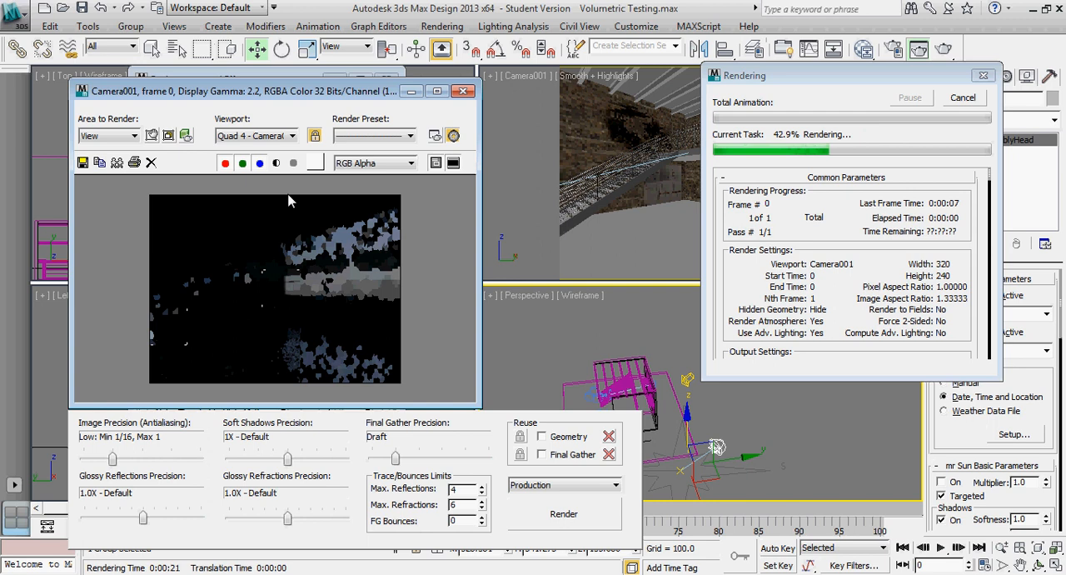
pyautogui.moveTo(370, 293)
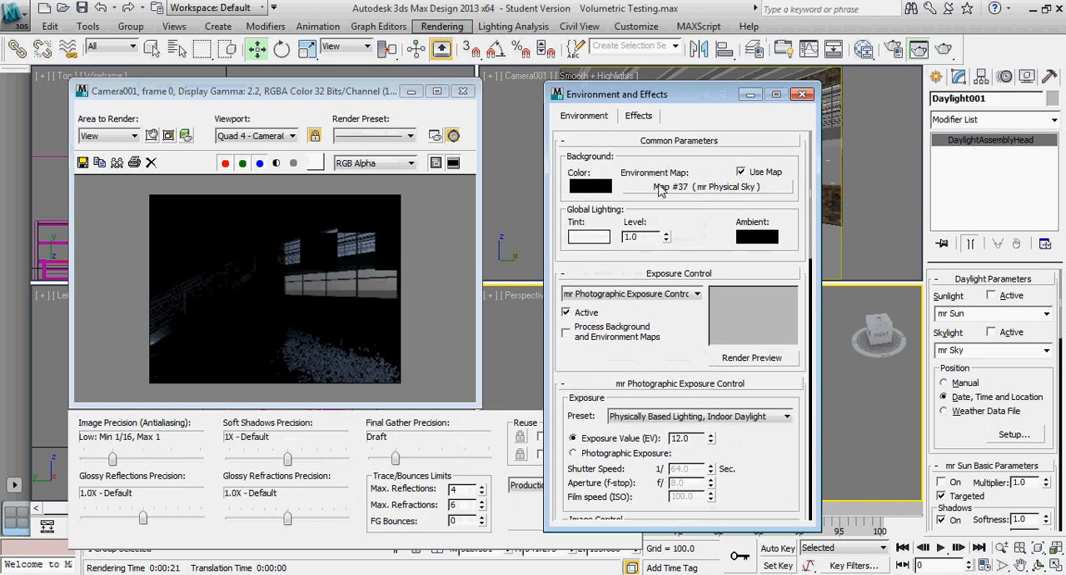
# - Clear the physical sky environment map and re-render, leaving only the bright windows visible
pyautogui.rightClick(706, 186)
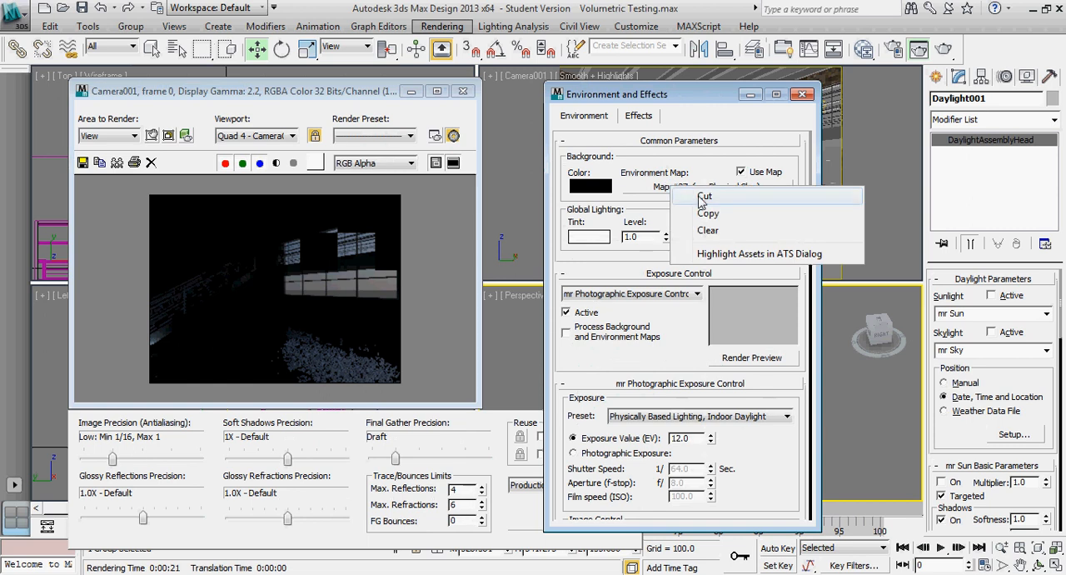
pyautogui.click(706, 230)
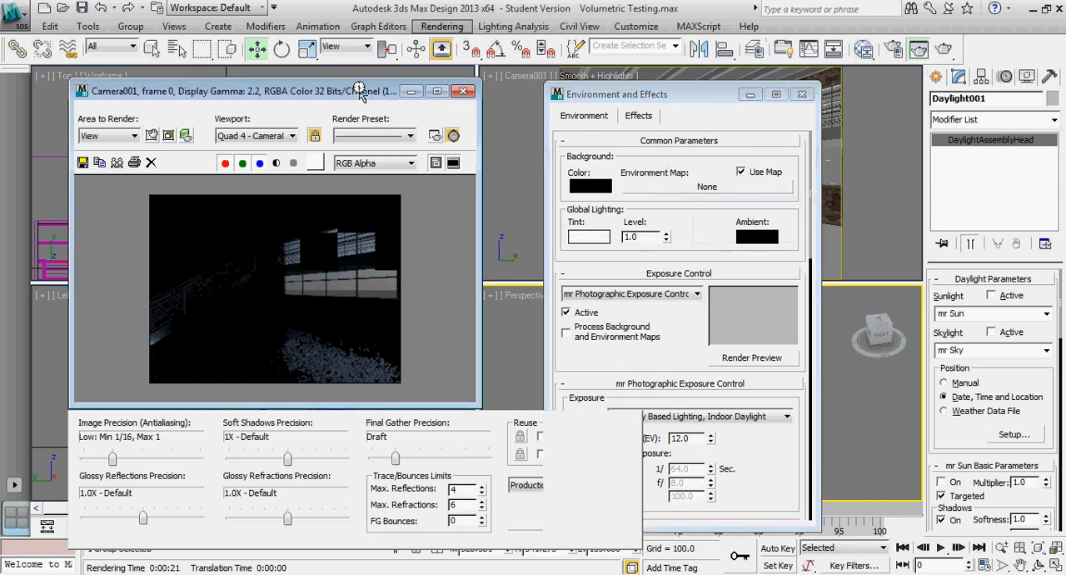
pyautogui.click(563, 513)
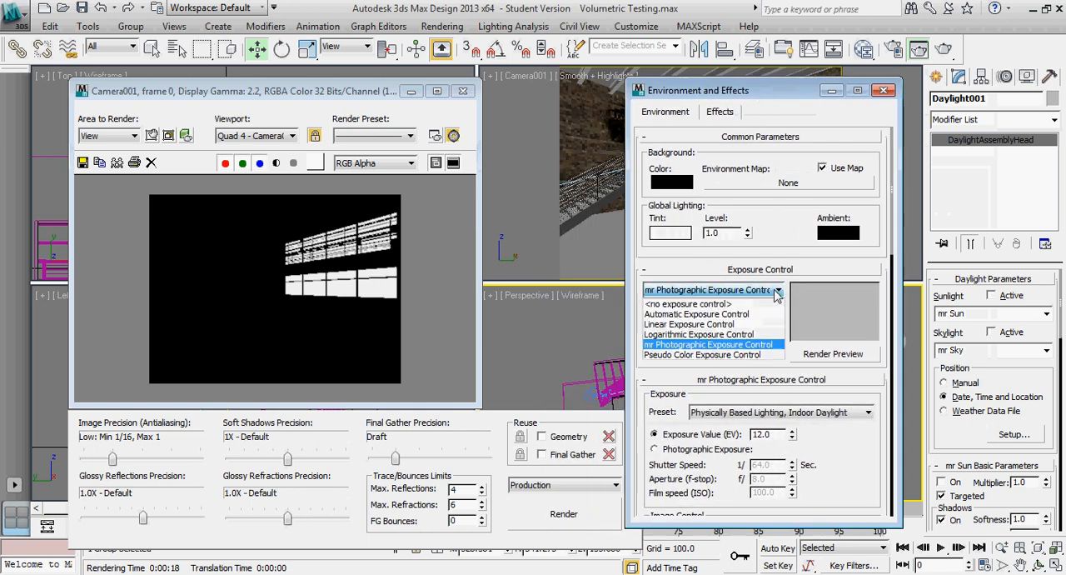
# - Switch exposure to Automatic Exposure Control and re-render the camera view
pyautogui.click(696, 313)
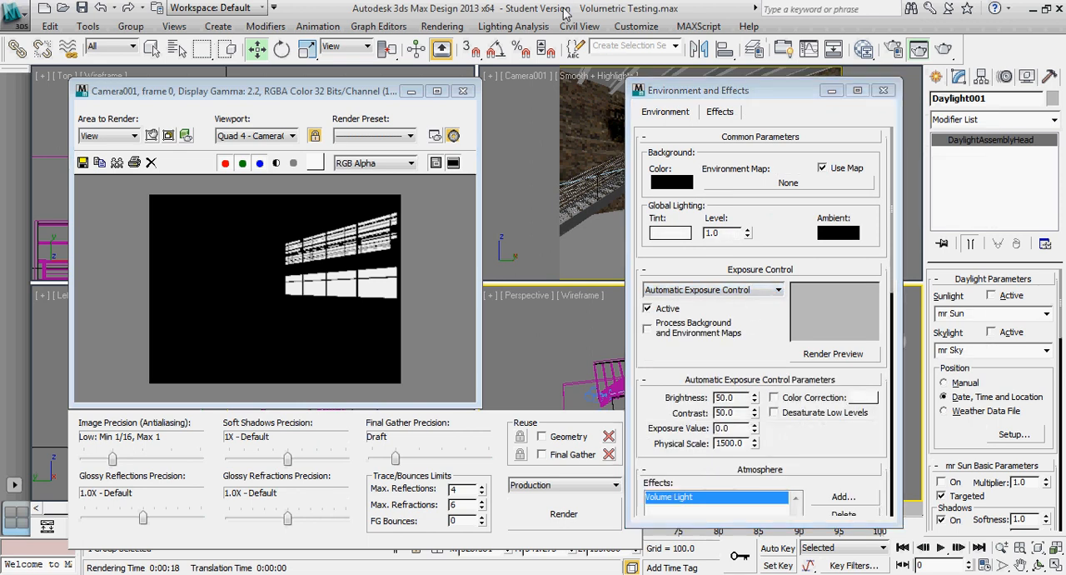
pyautogui.click(563, 513)
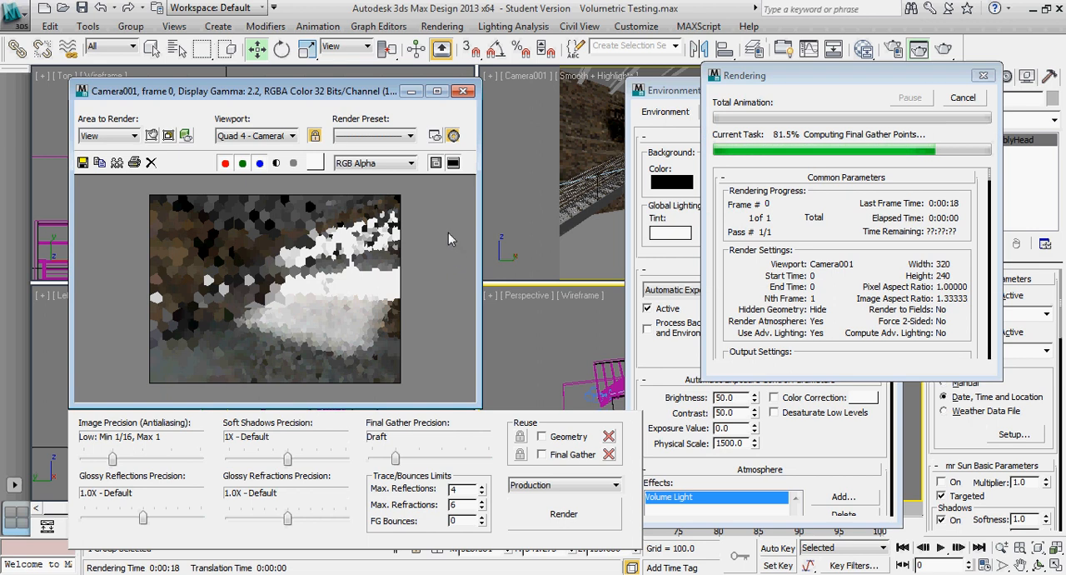
pyautogui.moveTo(408, 338)
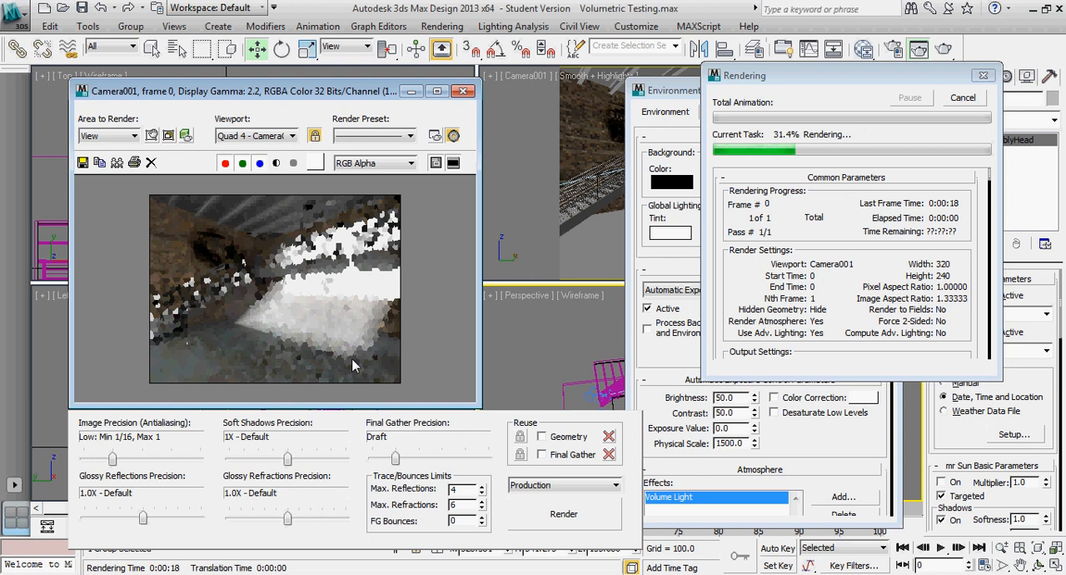
pyautogui.moveTo(463, 280)
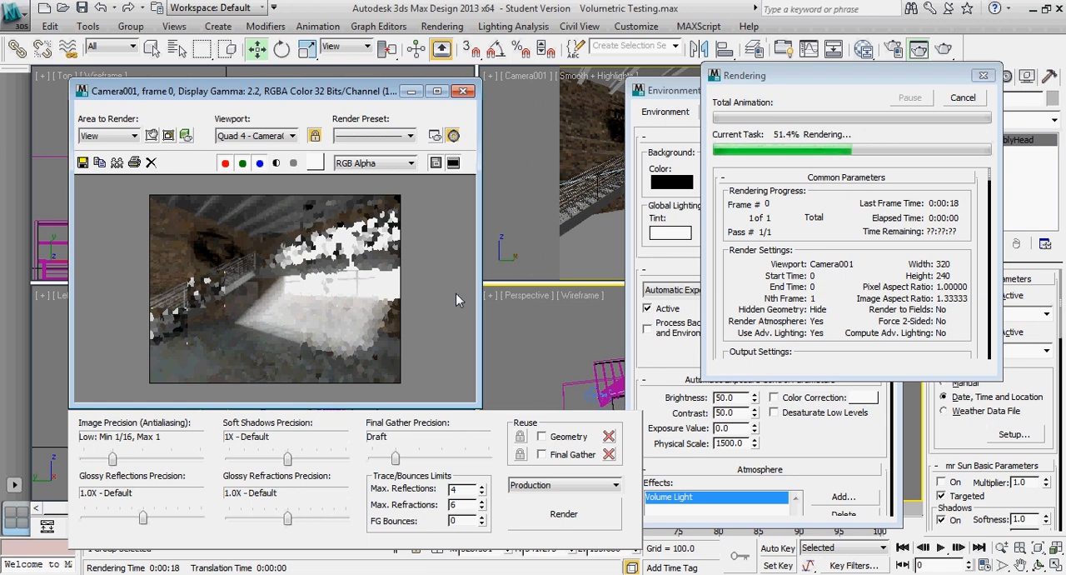
pyautogui.moveTo(490, 291)
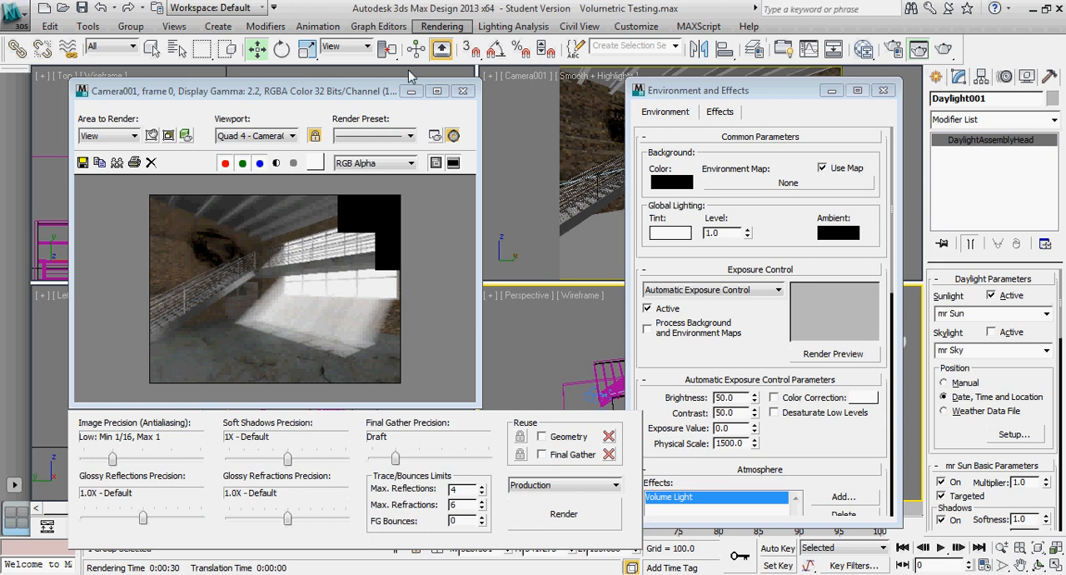
# - Re-render the sunlit Camera001 view twice with the light shaft across the floor
pyautogui.click(563, 513)
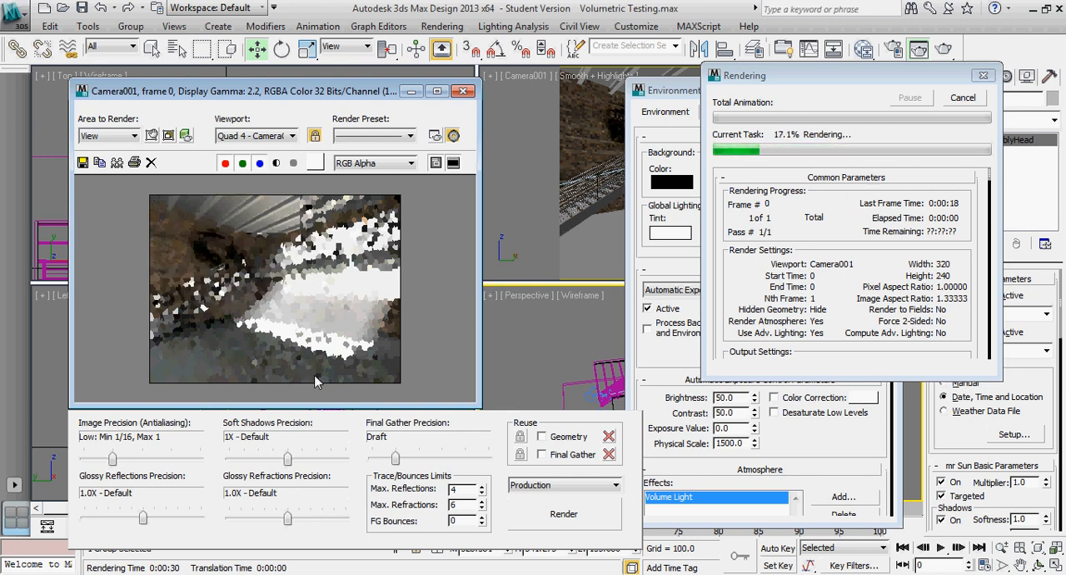
pyautogui.moveTo(350, 330)
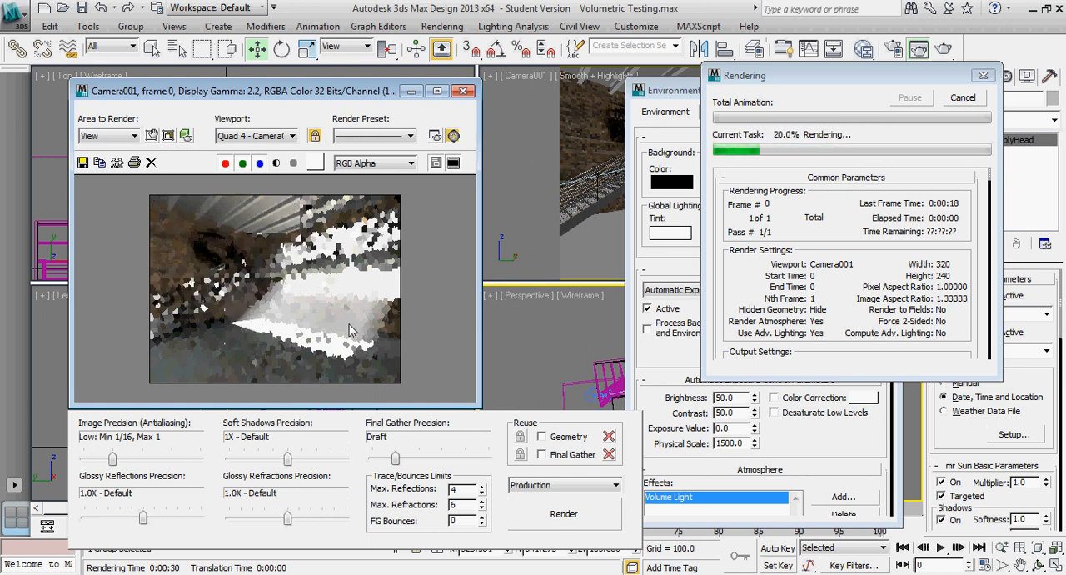
pyautogui.moveTo(296, 389)
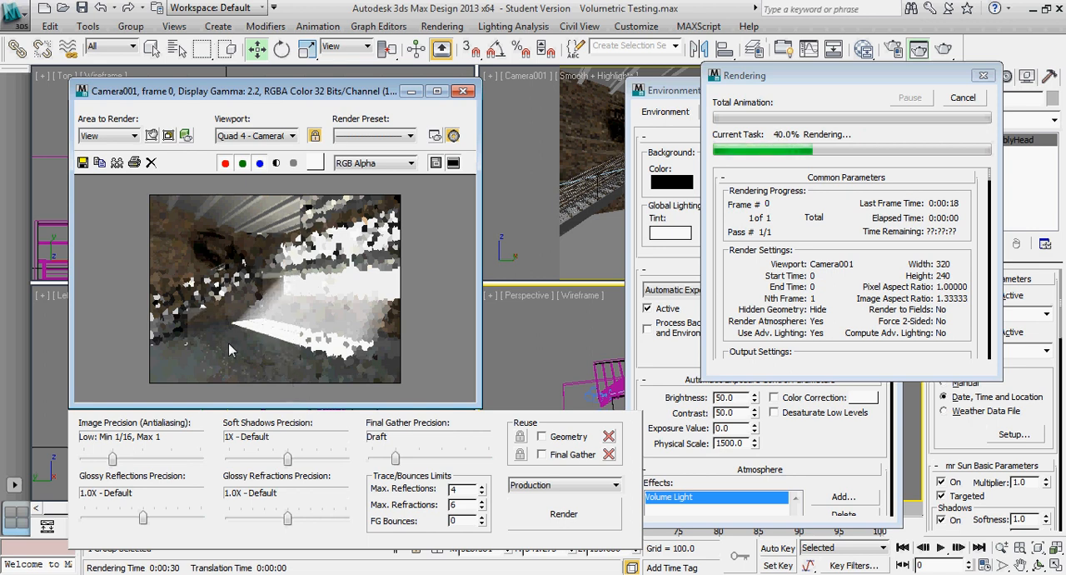
pyautogui.moveTo(323, 316)
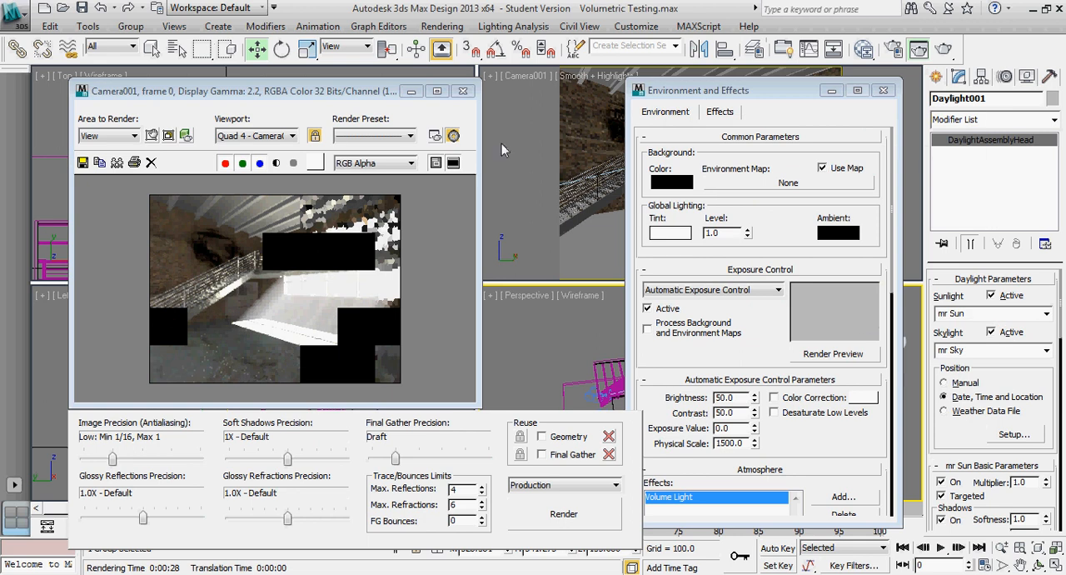
pyautogui.click(563, 513)
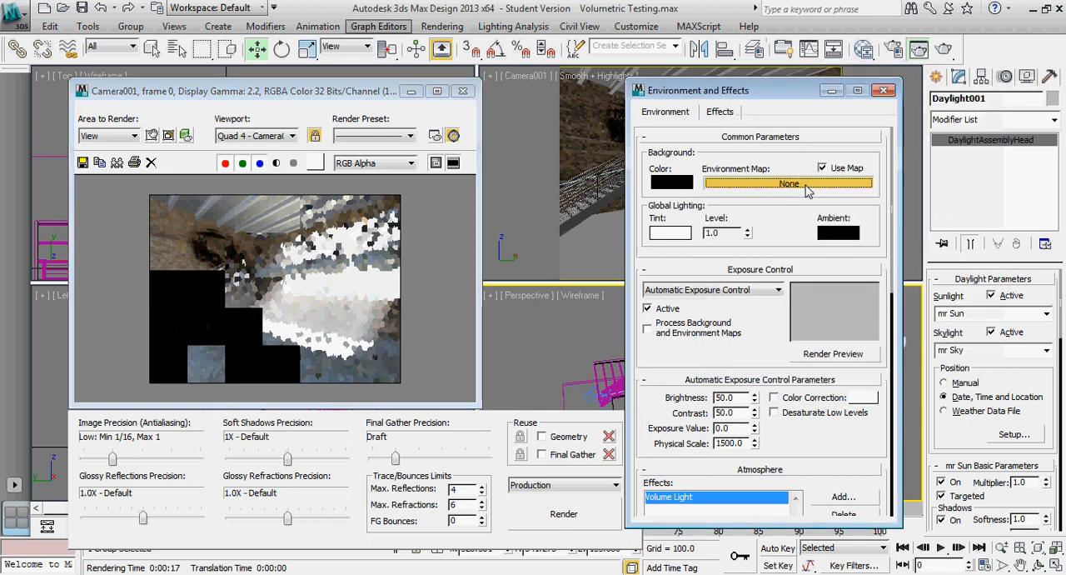
# - Choose a Bitmap environment map and browse to the local textures drive
pyautogui.click(786, 183)
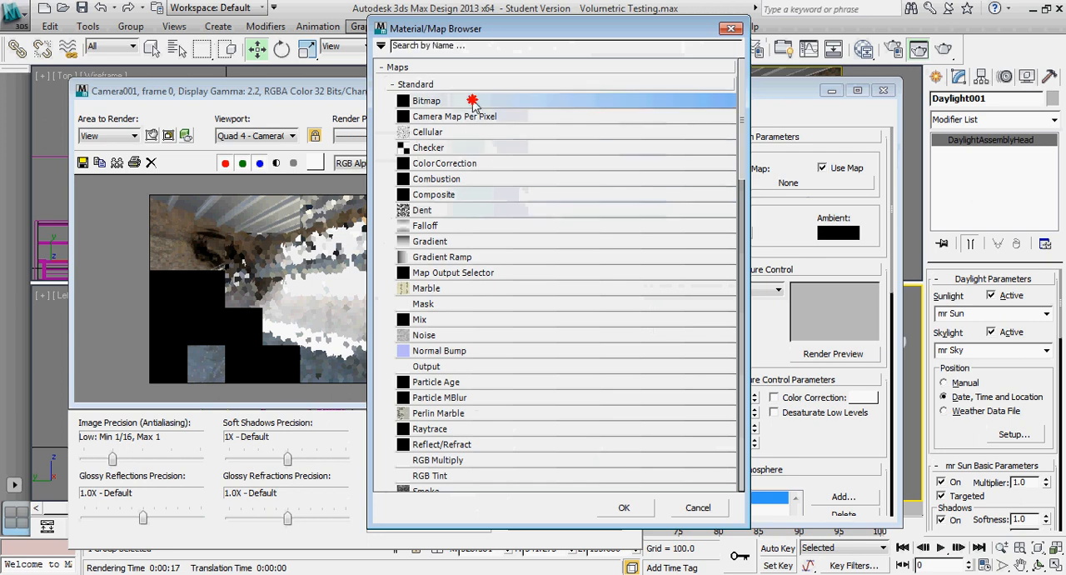
pyautogui.doubleClick(426, 100)
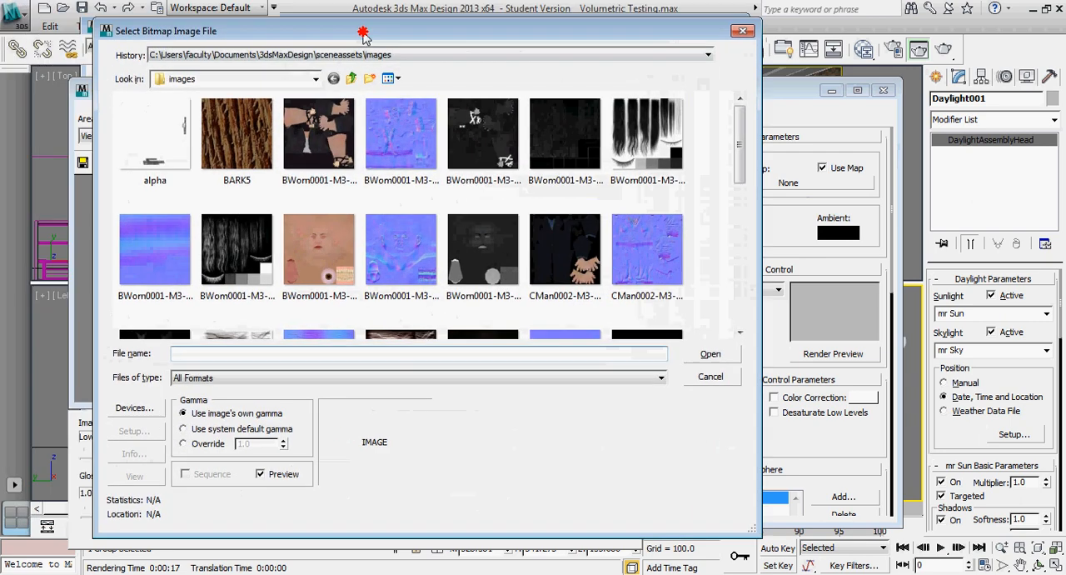
pyautogui.click(314, 78)
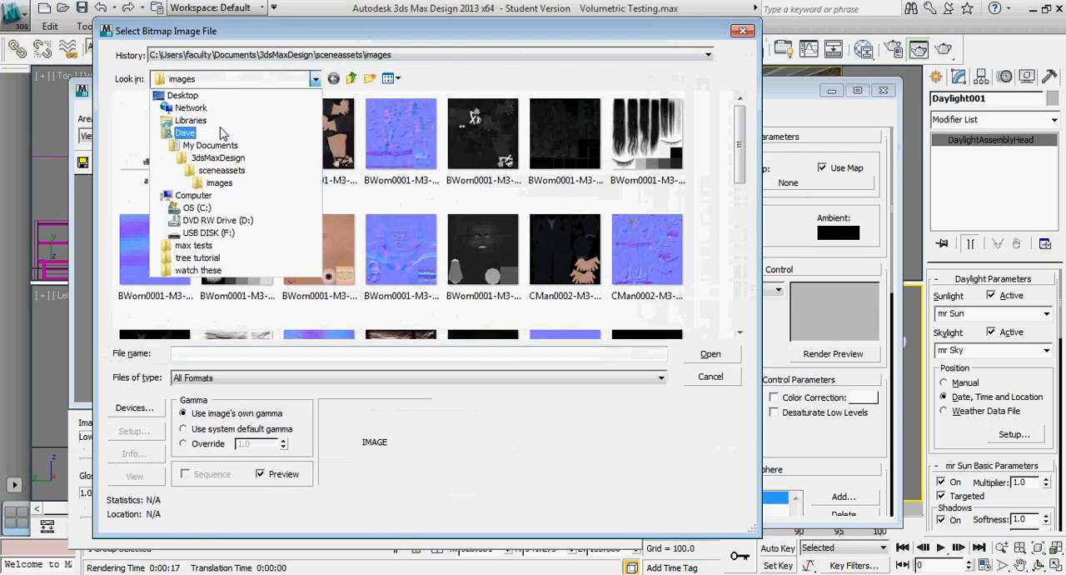
pyautogui.click(196, 208)
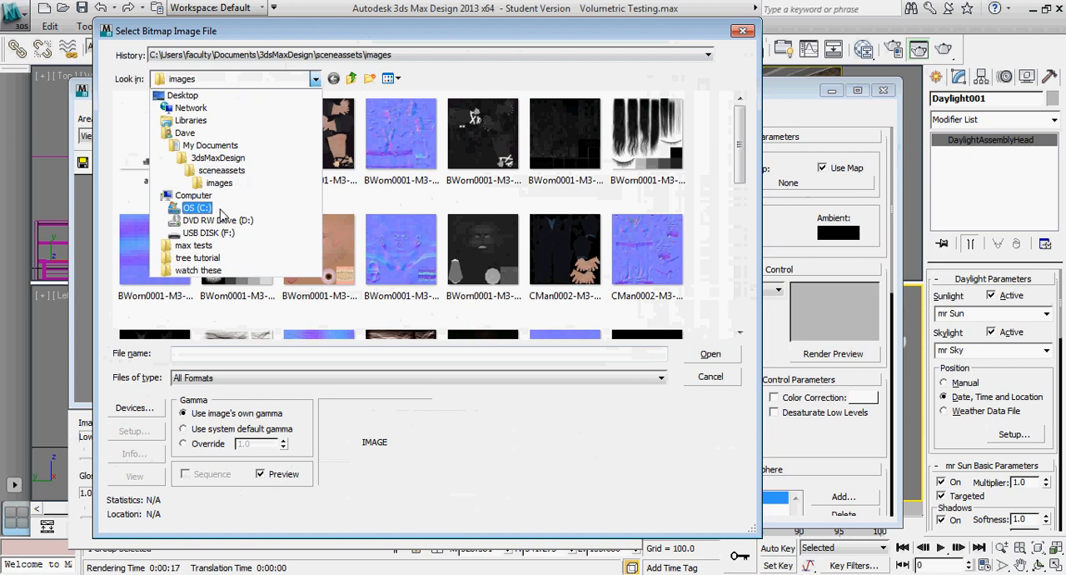
pyautogui.click(194, 209)
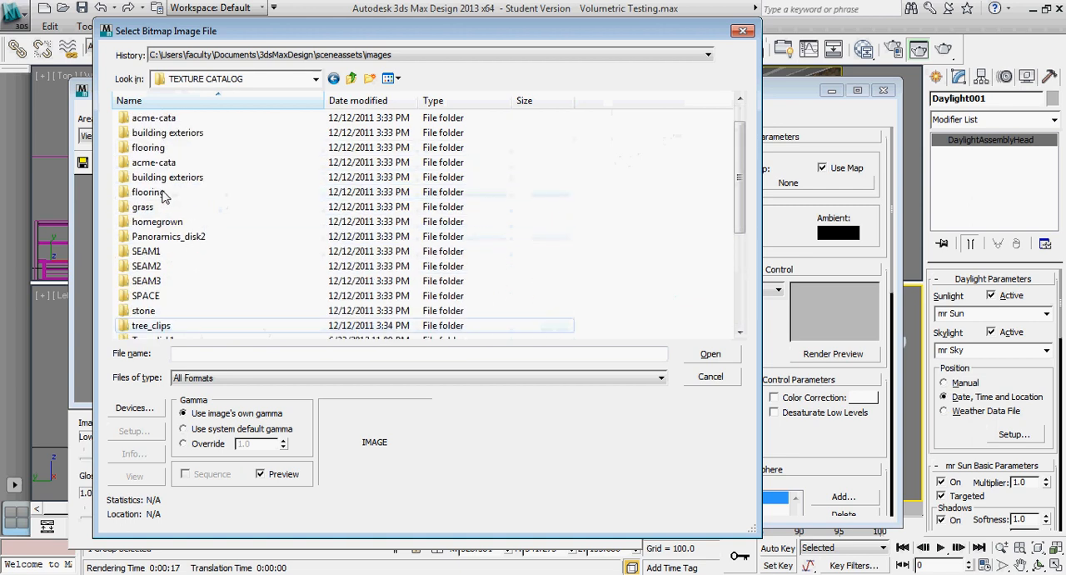
# - Load pano06M from Panoramics_disk2 as the background environment and re-render
pyautogui.doubleClick(168, 236)
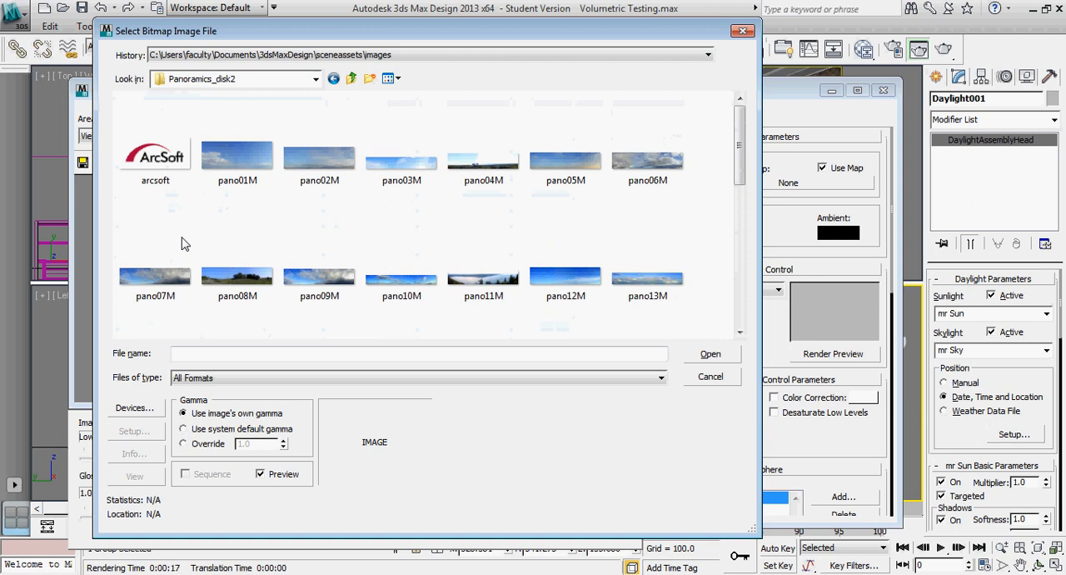
pyautogui.click(647, 158)
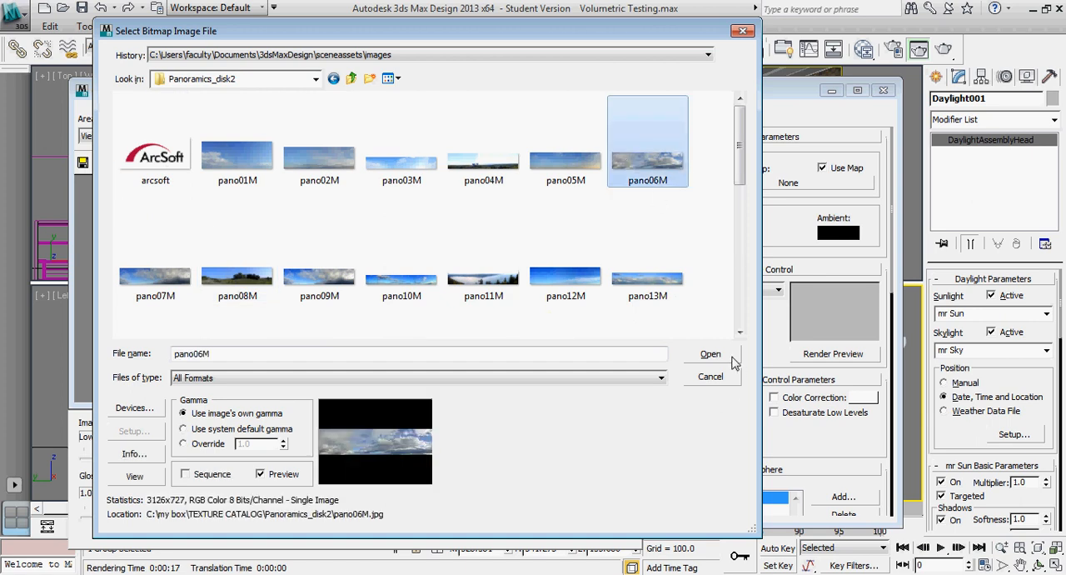
pyautogui.click(710, 353)
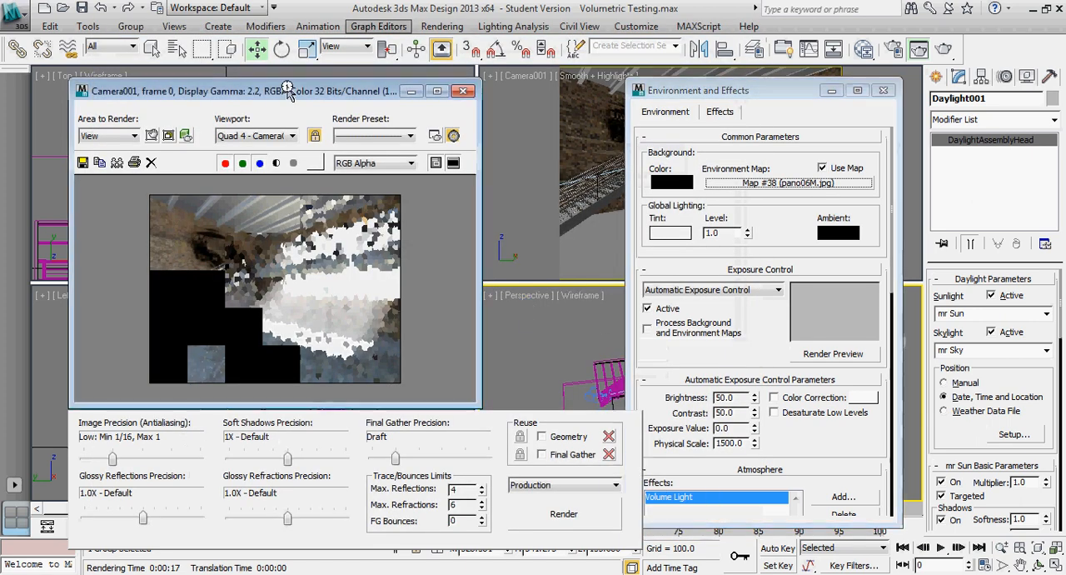
pyautogui.click(563, 513)
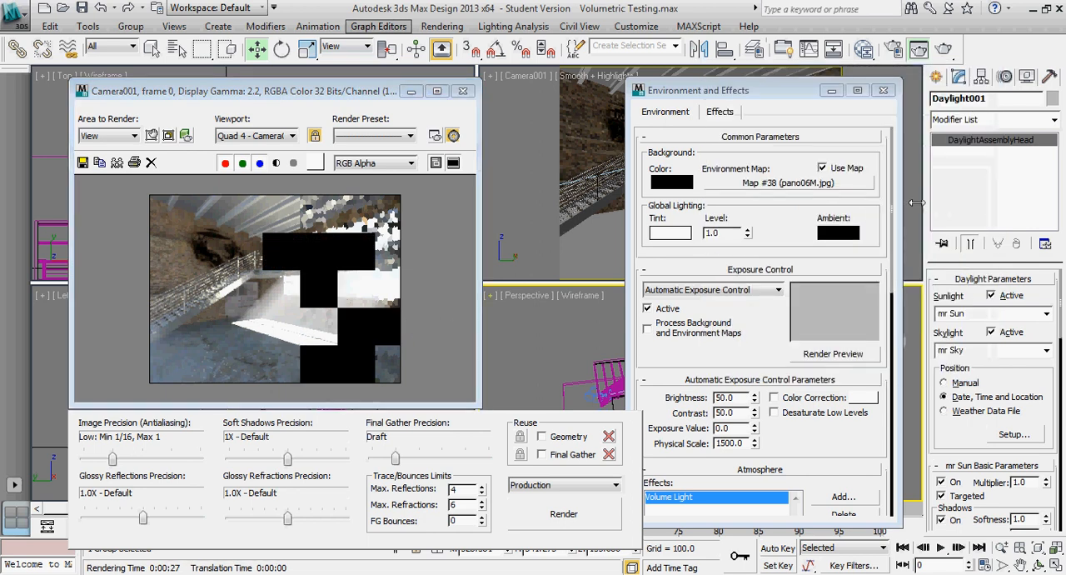
pyautogui.moveTo(989, 350)
pyautogui.write('0.5')
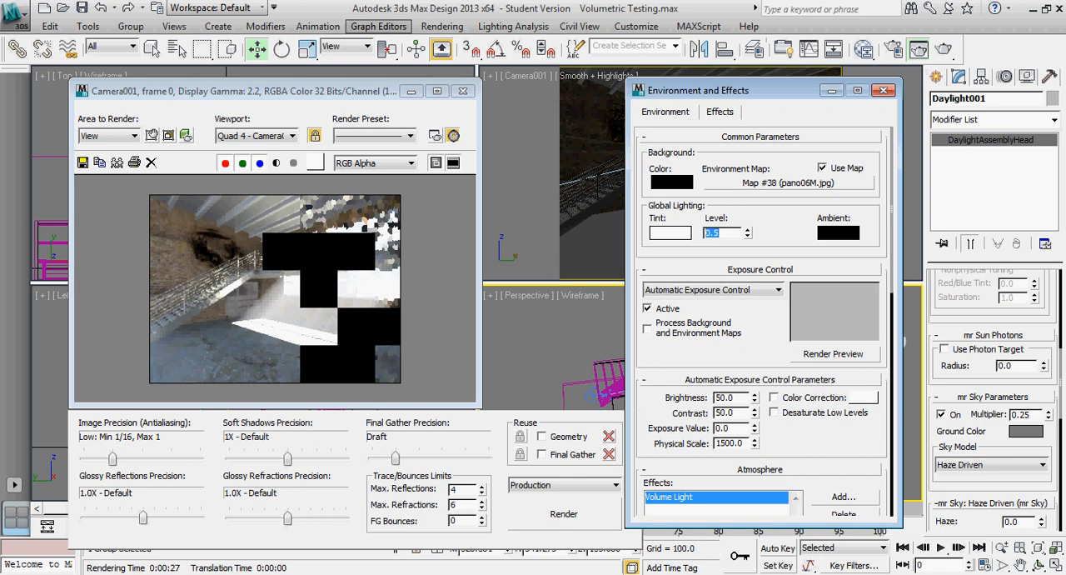
pyautogui.moveTo(453, 68)
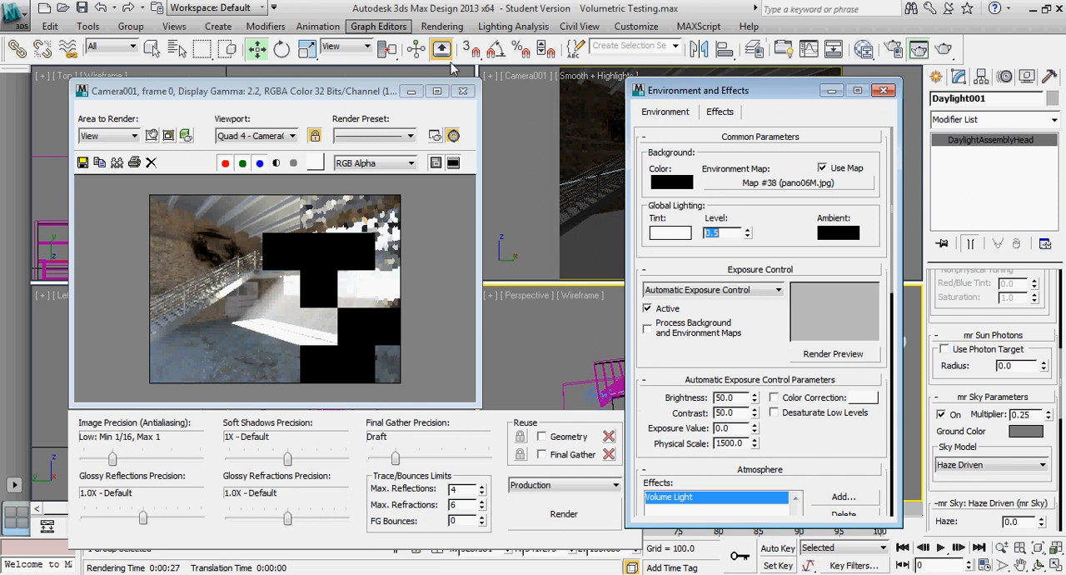
# - Set the Global Lighting Level to 0.5 and re-render
pyautogui.write('0.5')
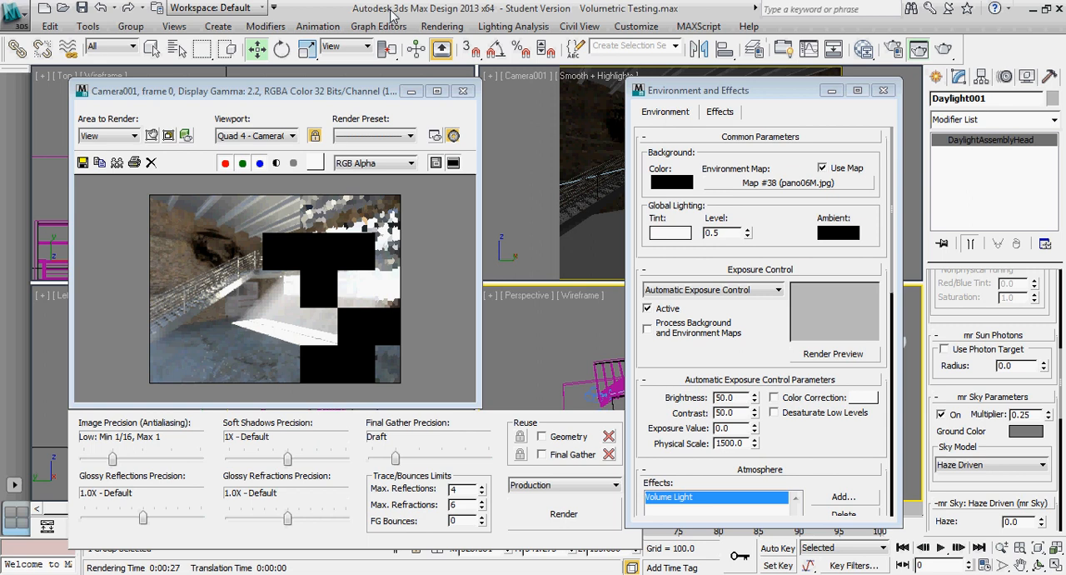
pyautogui.click(563, 513)
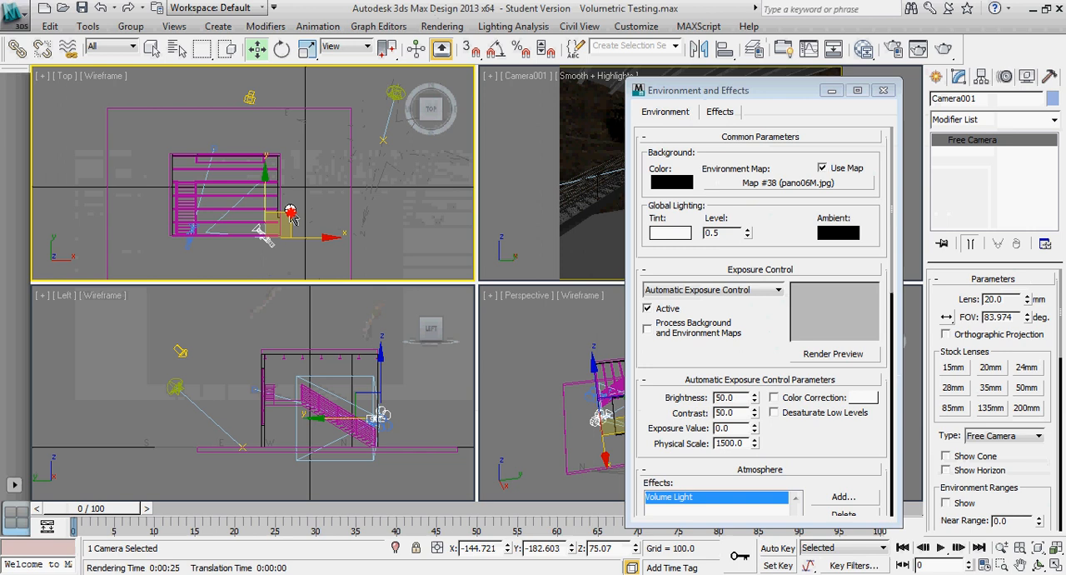
# - Move Camera001 to a new spot inside the warehouse in the Top viewport
pyautogui.moveTo(291, 219); pyautogui.dragTo(296, 180)
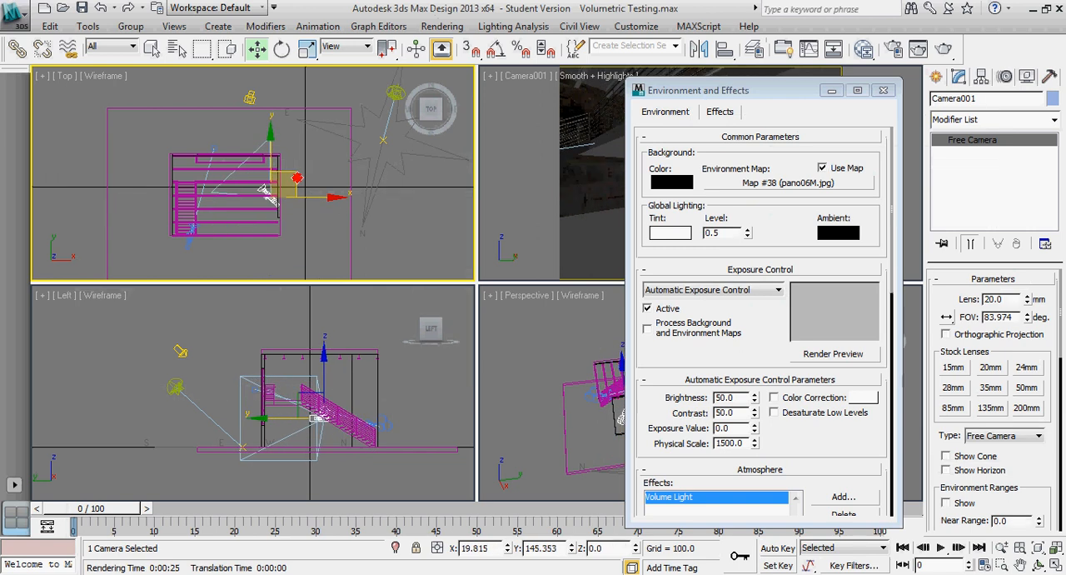
pyautogui.moveTo(698, 90); pyautogui.dragTo(396, 96)
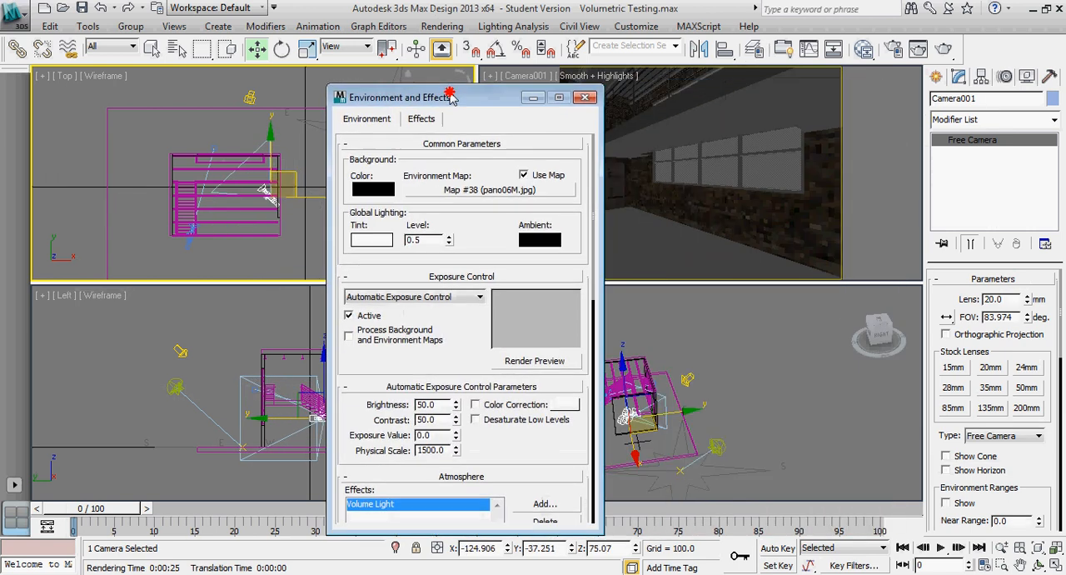
pyautogui.moveTo(409, 96); pyautogui.dragTo(370, 100)
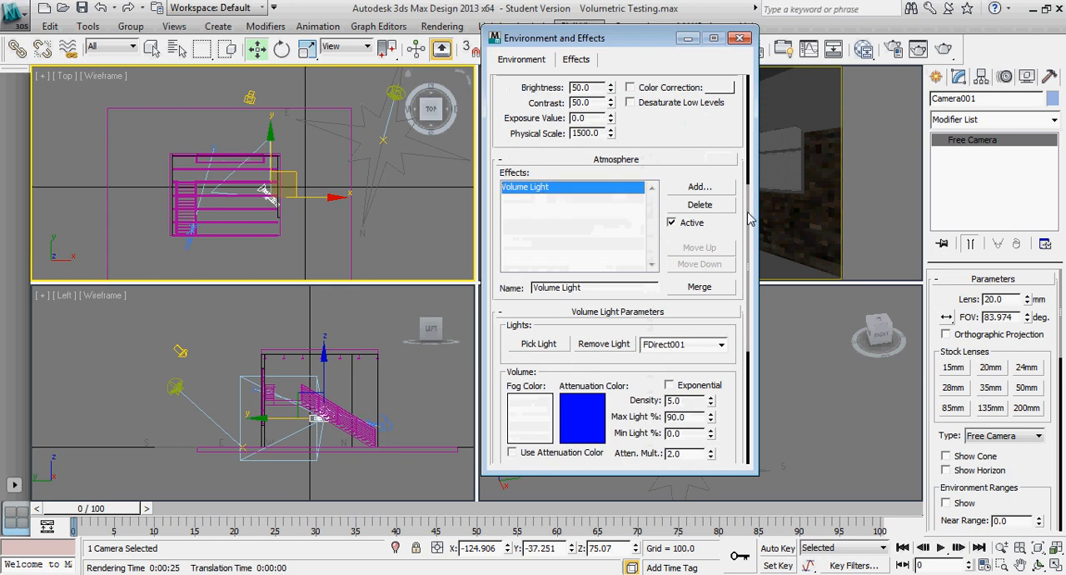
# - Turn on Noise in the Volume Light Parameters of FDirect001
pyautogui.scroll(-3)
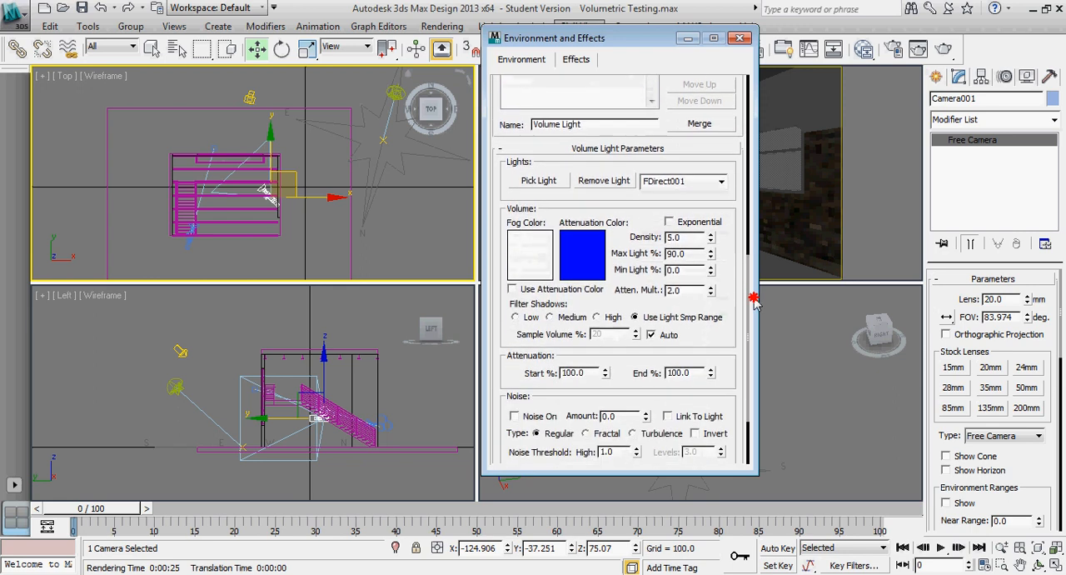
pyautogui.scroll(-3)
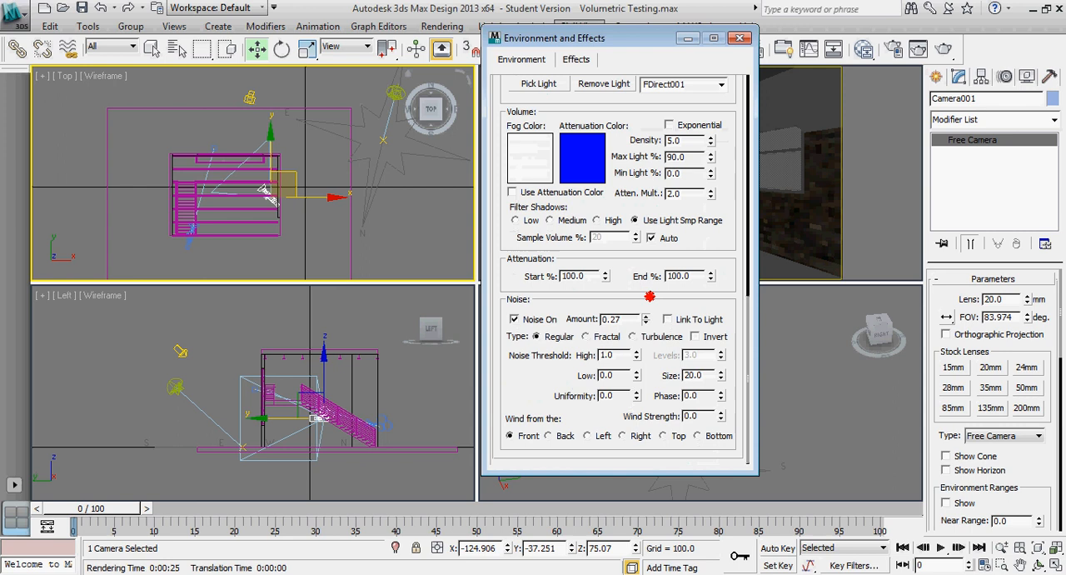
pyautogui.click(646, 323)
pyautogui.write('0.1')
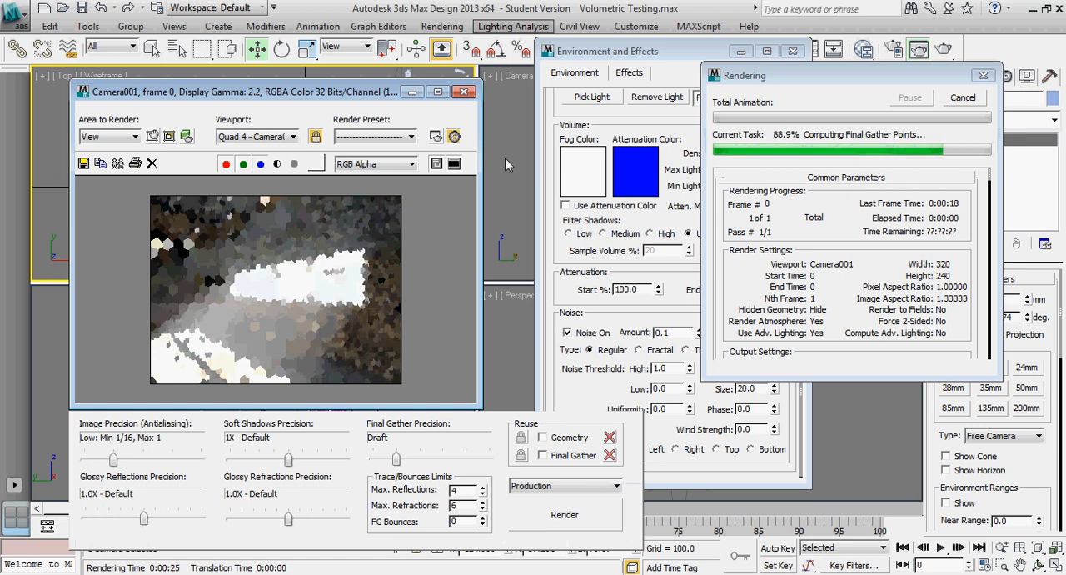
pyautogui.moveTo(309, 335)
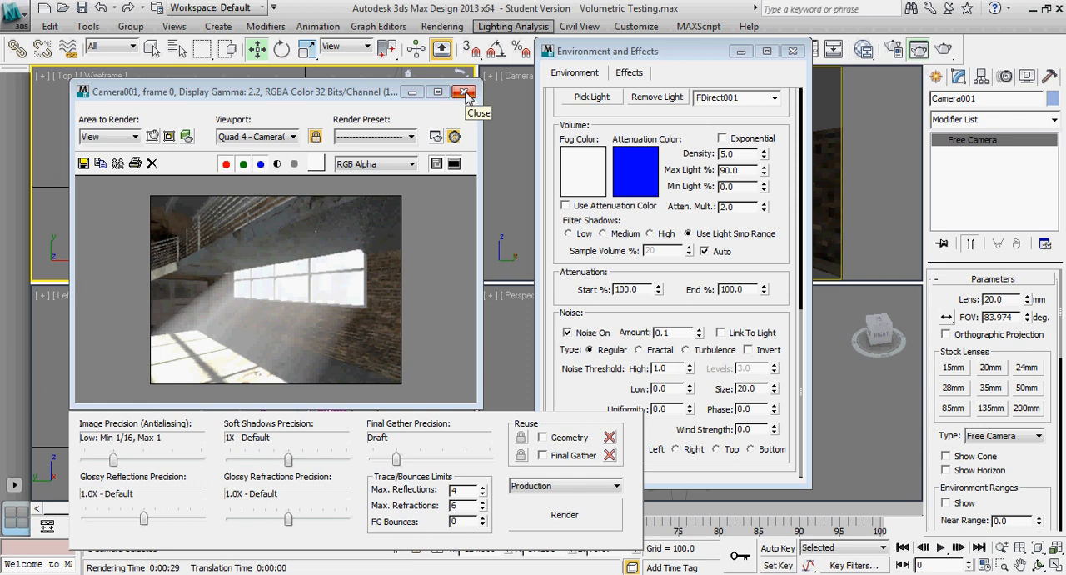
# - Enable near and far attenuation on FDirect001 and raise the far start distance
pyautogui.click(465, 91)
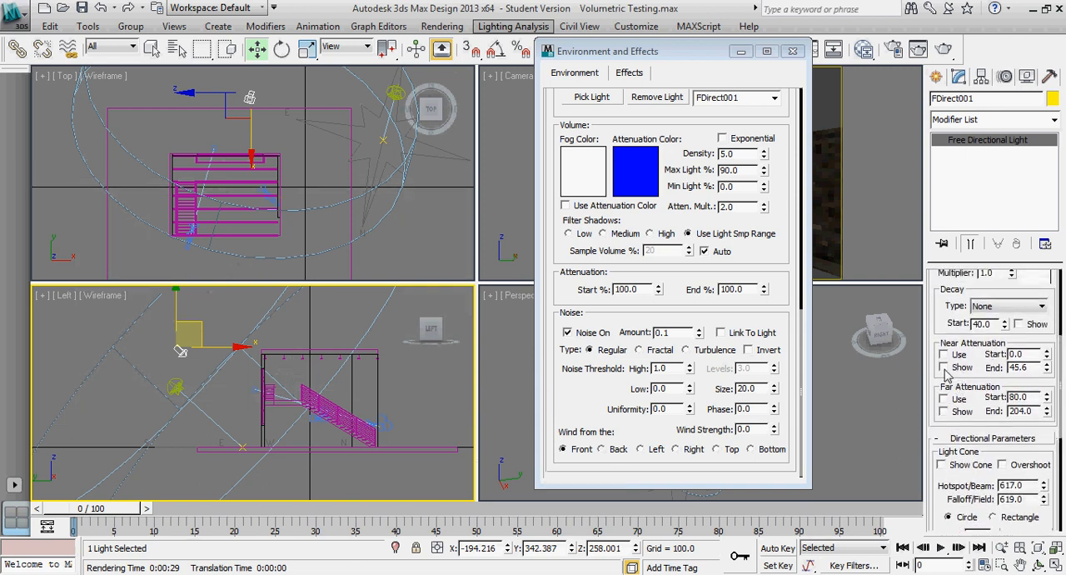
pyautogui.click(945, 367)
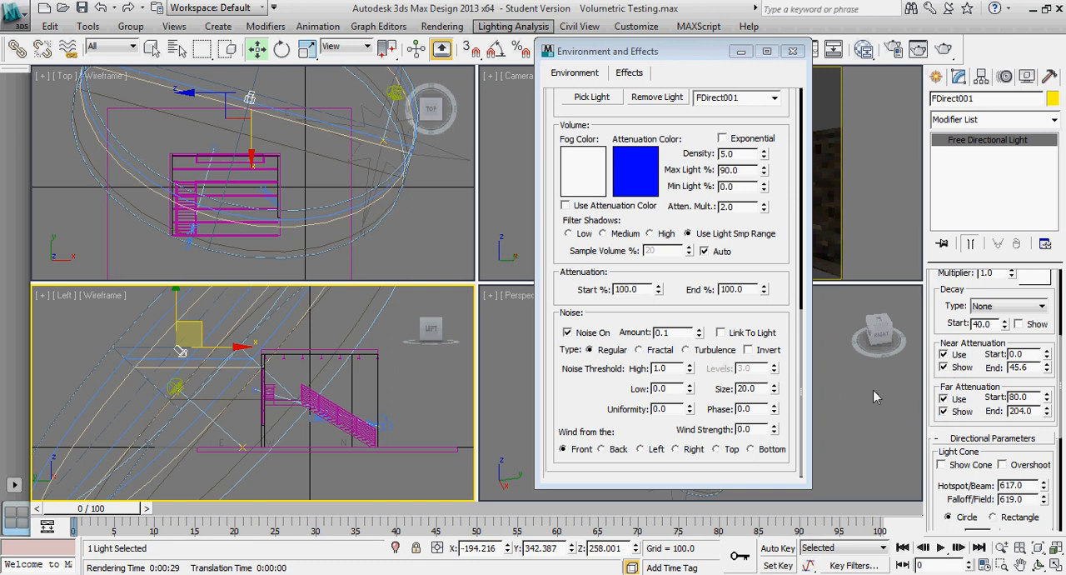
pyautogui.click(1046, 400)
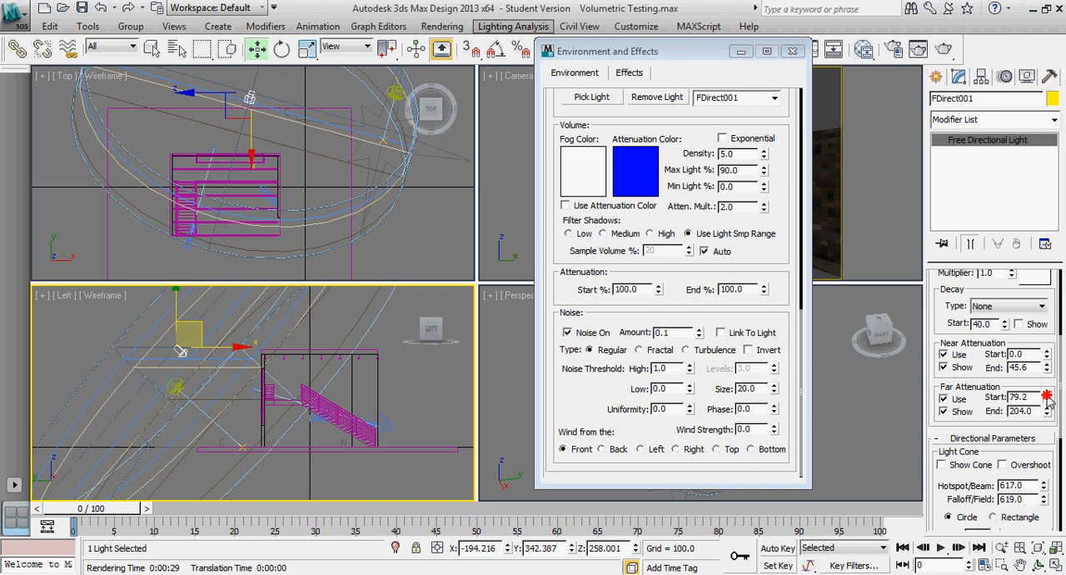
pyautogui.moveTo(1048, 394); pyautogui.dragTo(1048, 395)
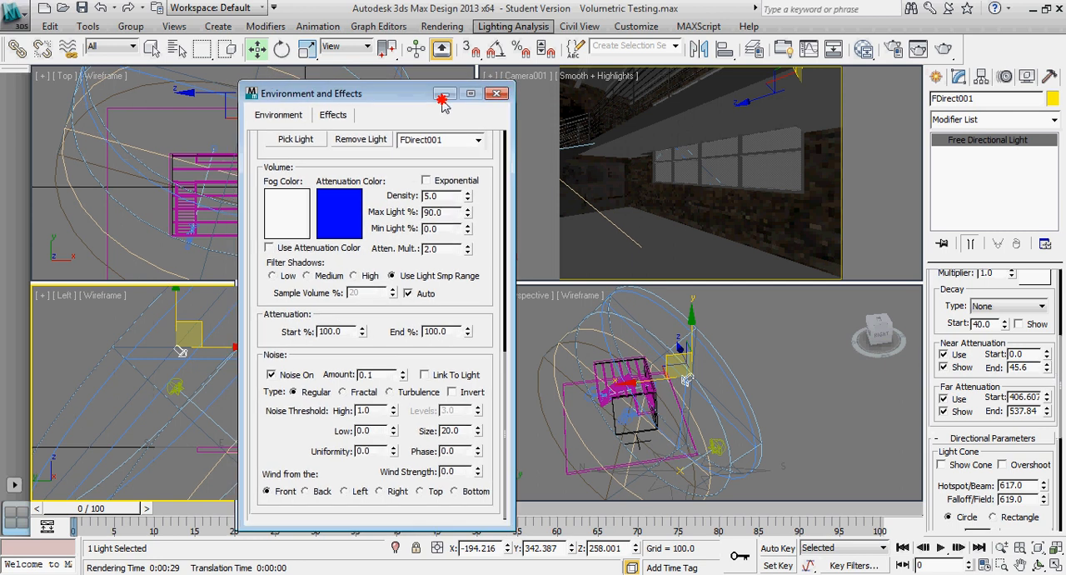
pyautogui.moveTo(358, 92); pyautogui.dragTo(358, 100)
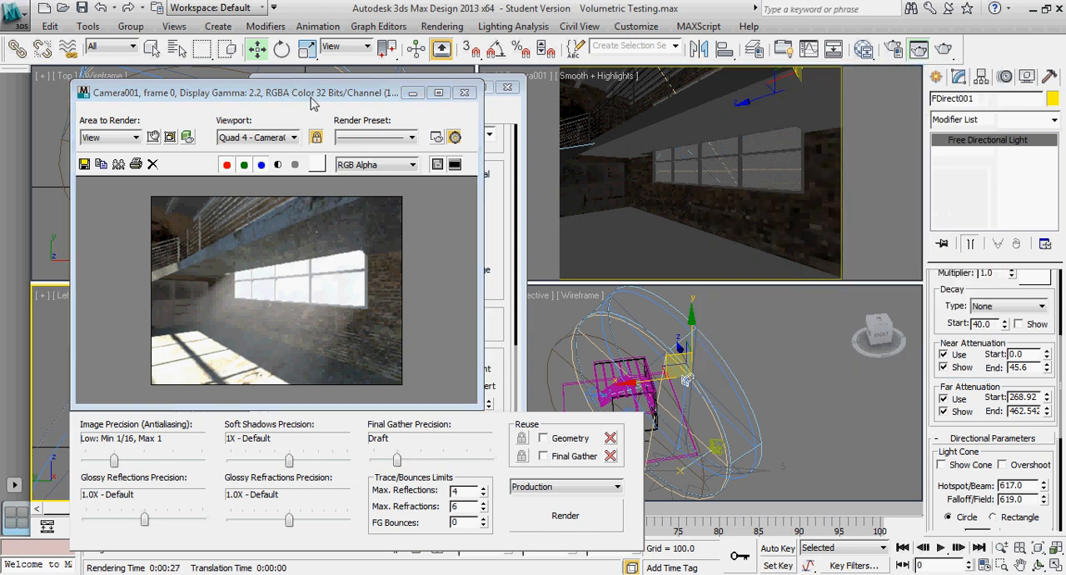
# - Place the Environment and Effects dialog beside the latest render
pyautogui.moveTo(242, 92); pyautogui.dragTo(270, 77)
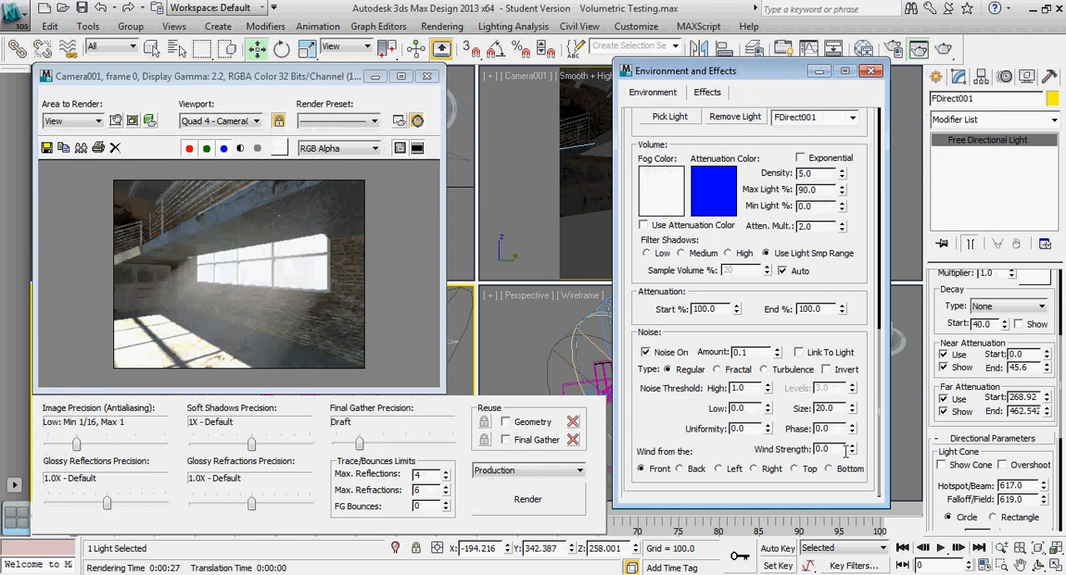
pyautogui.moveTo(656, 368)
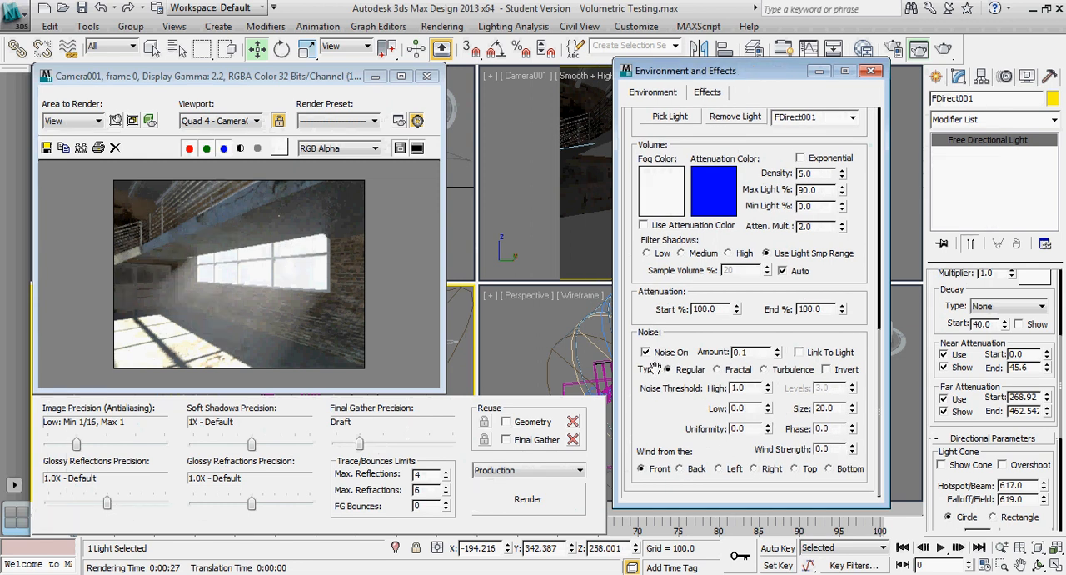
pyautogui.moveTo(400, 332)
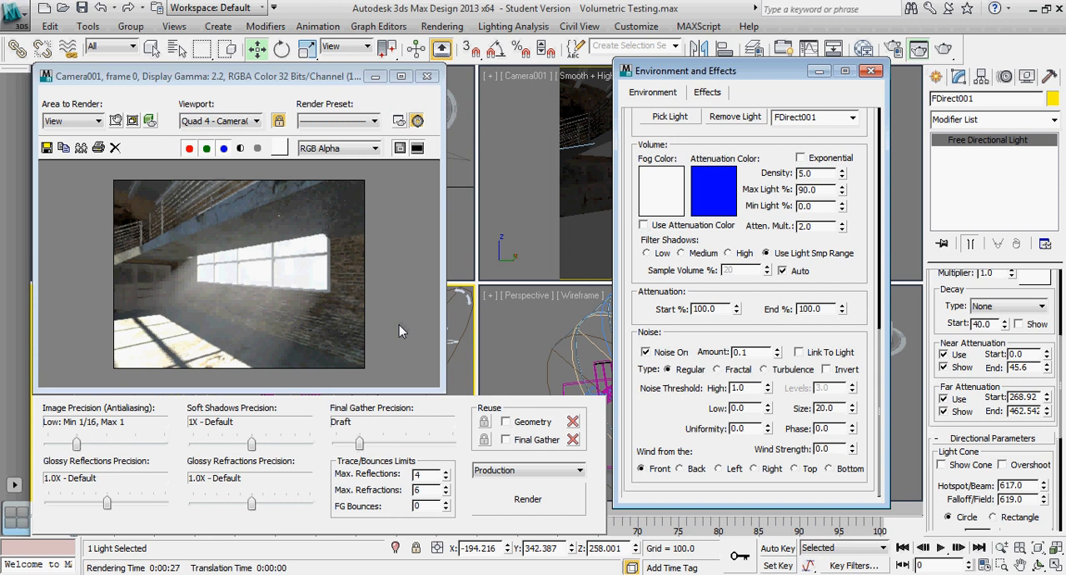